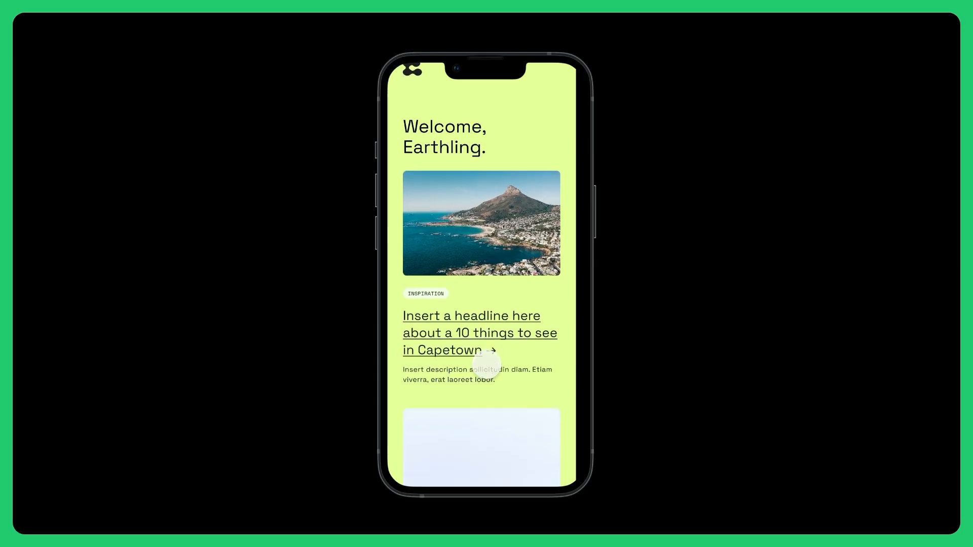
Scroll through the Skate Club App screen in the live prototype preview.
scroll(down, 3)
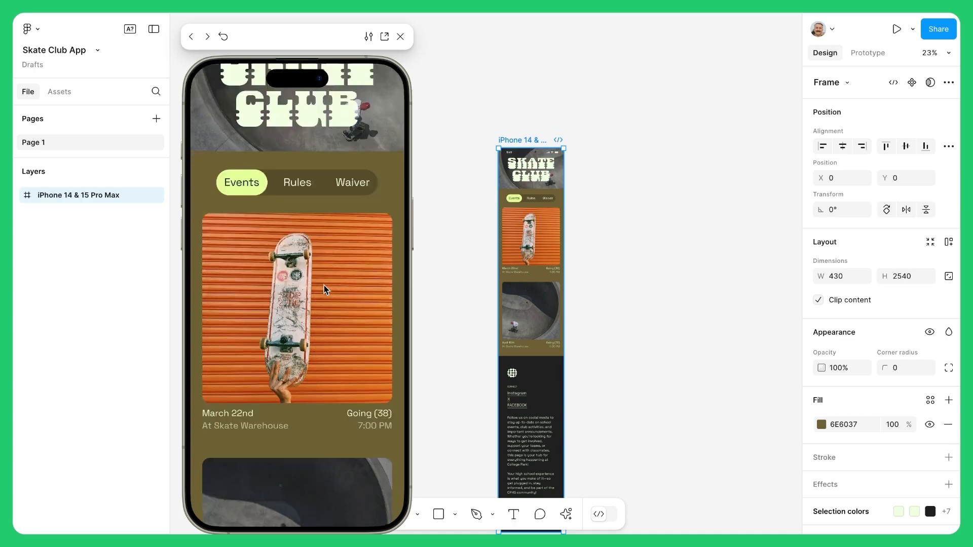
scroll(down, 3)
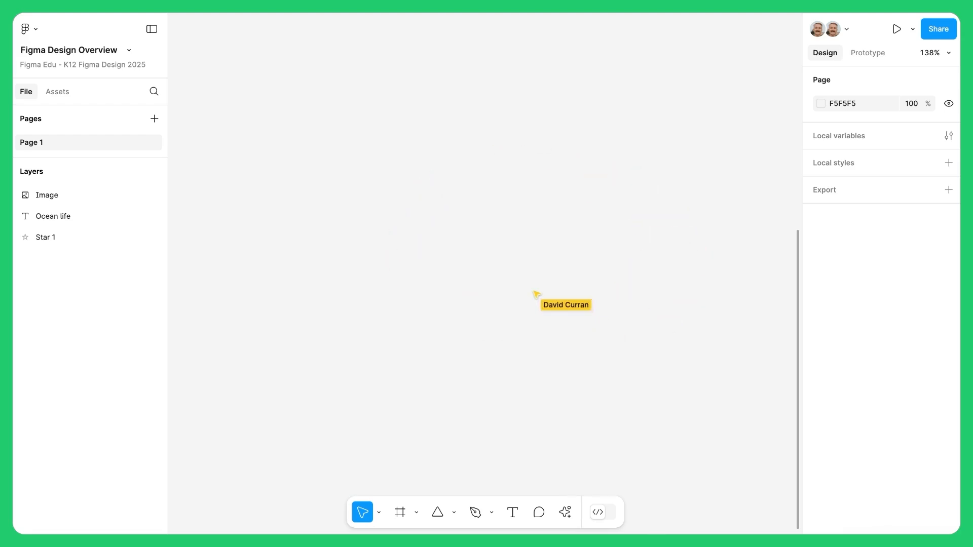
mouse_move(410, 156)
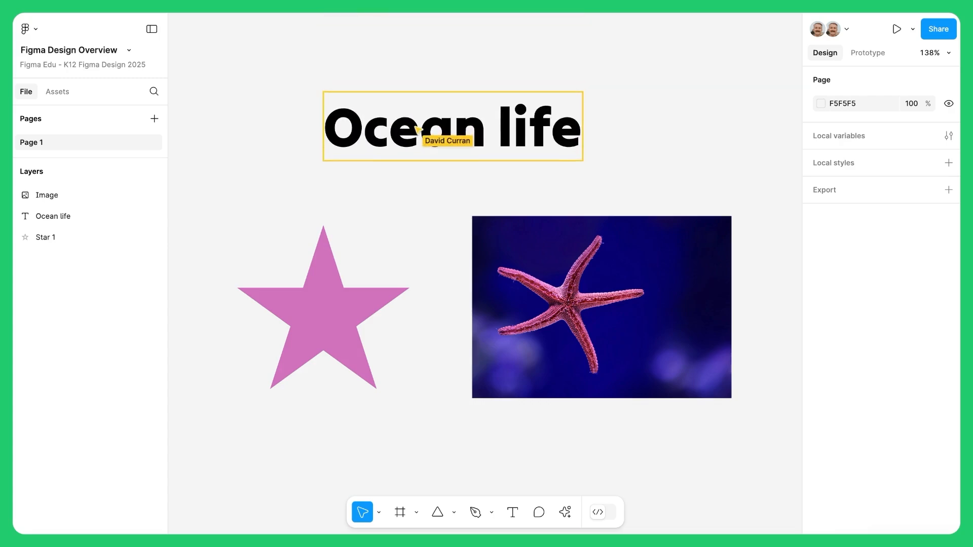
Set the star to 7 points with fill AE2495 and round the starfish photo's corners.
click(401, 374)
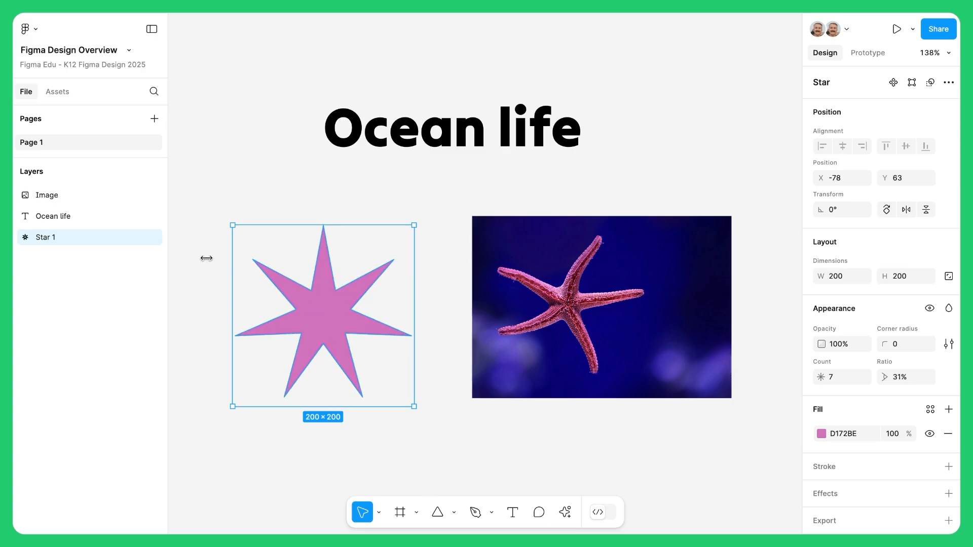
click(47, 195)
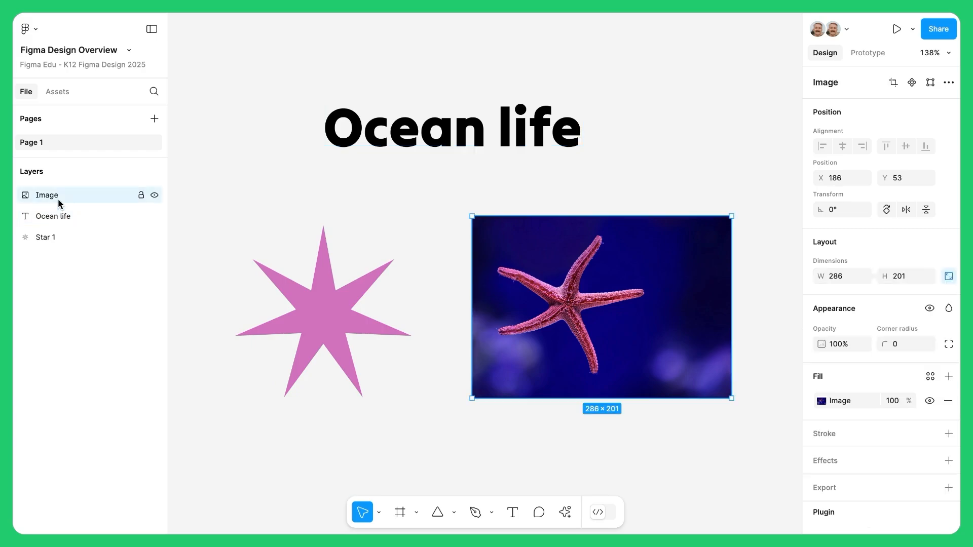
click(53, 216)
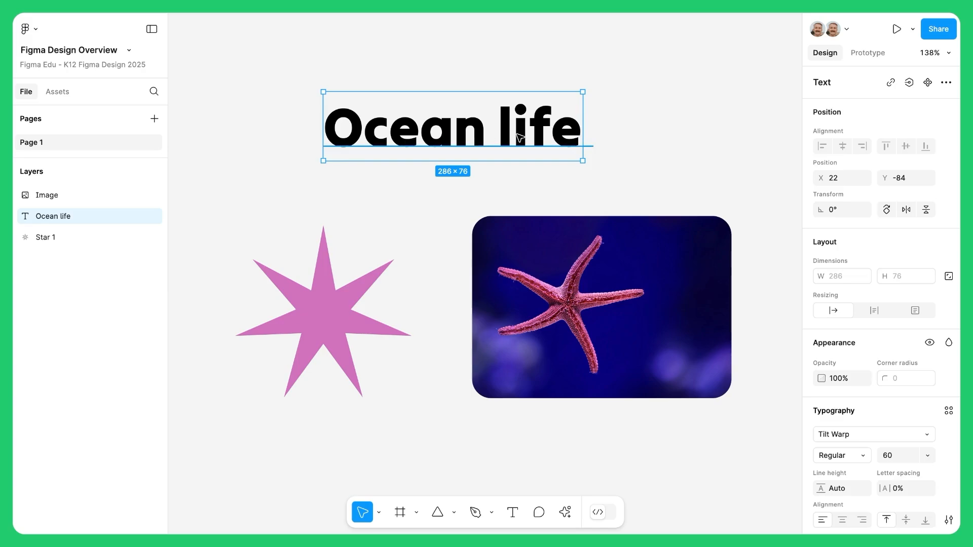
click(506, 196)
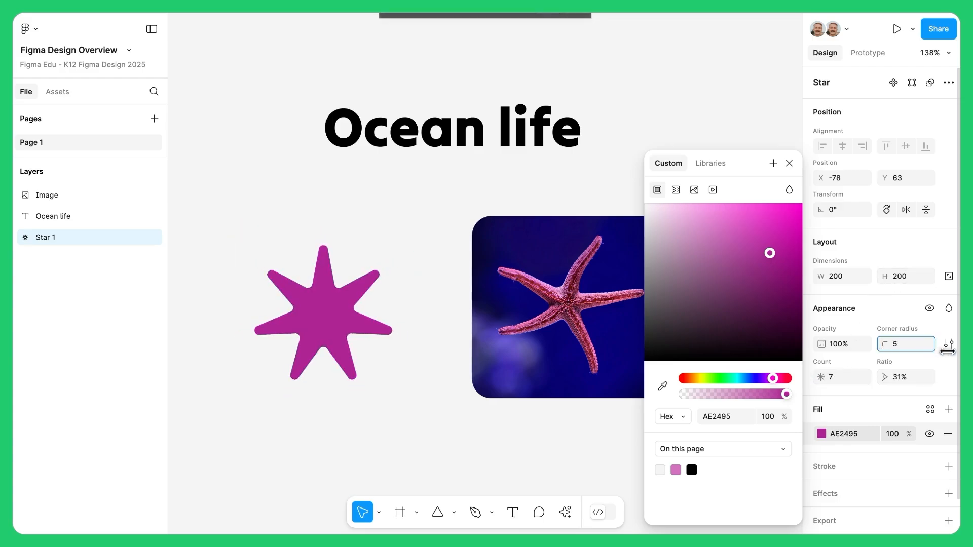
Deselect everything, dismiss the colour settings and switch to the Text tool.
click(452, 438)
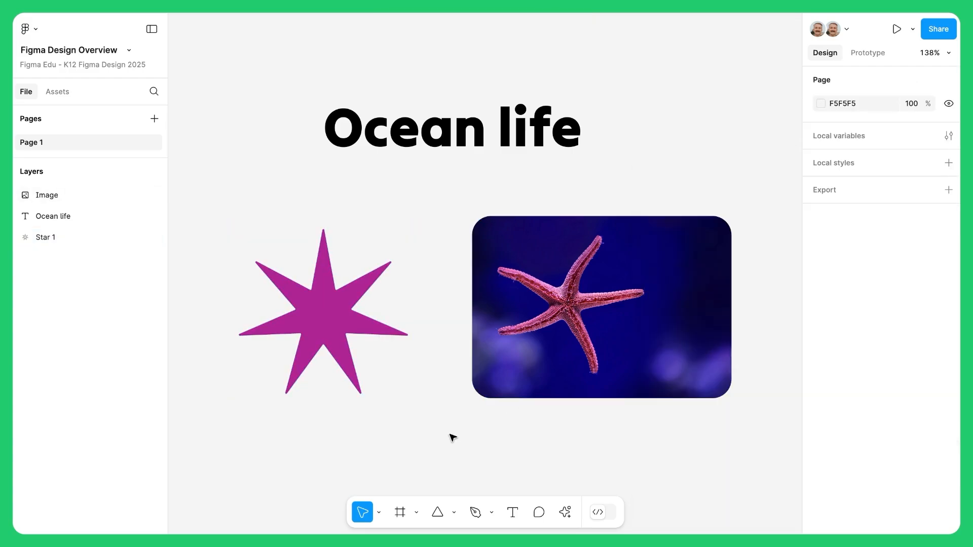
mouse_move(503, 450)
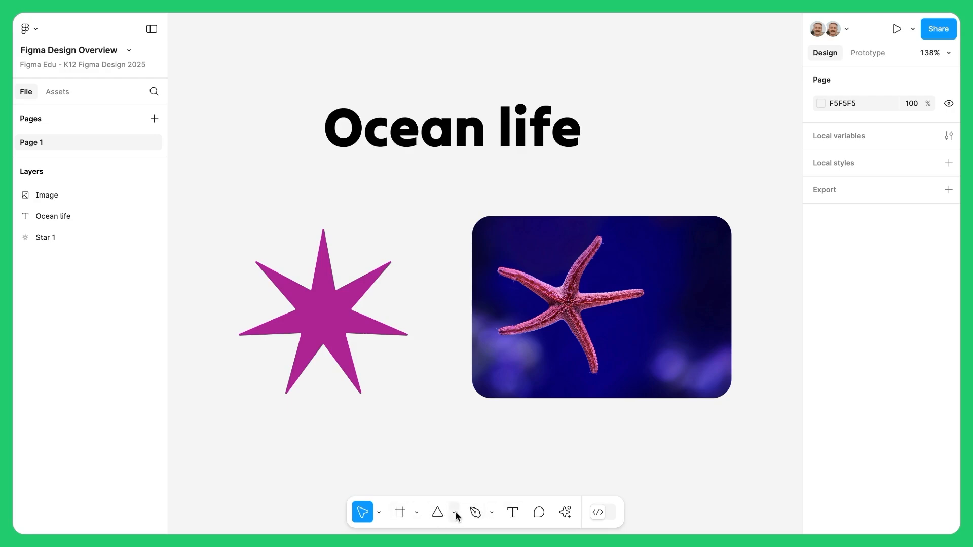
click(512, 512)
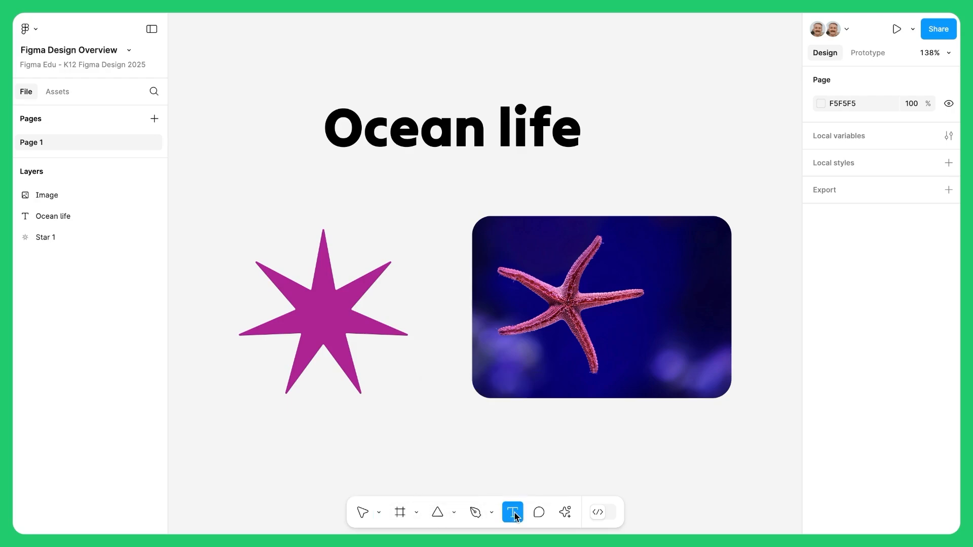
click(399, 512)
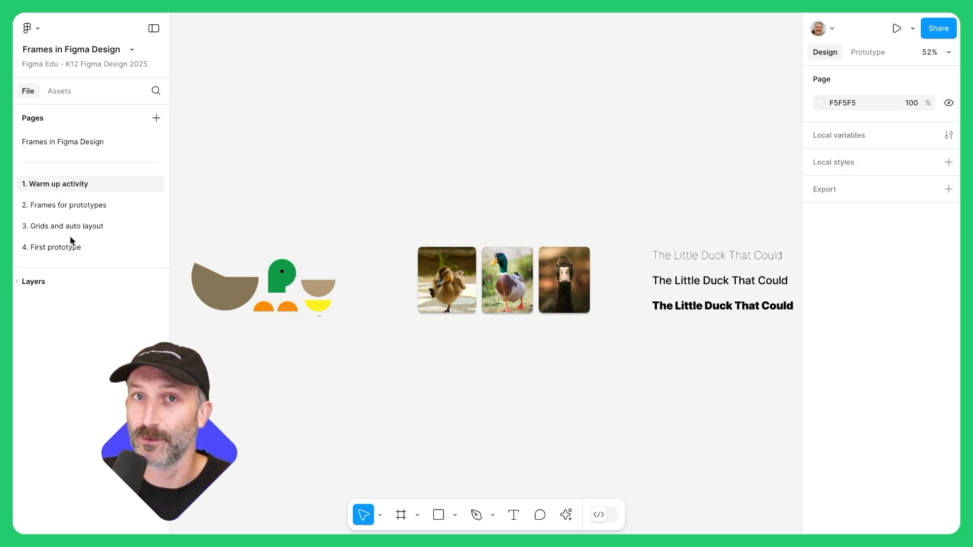
mouse_move(63, 189)
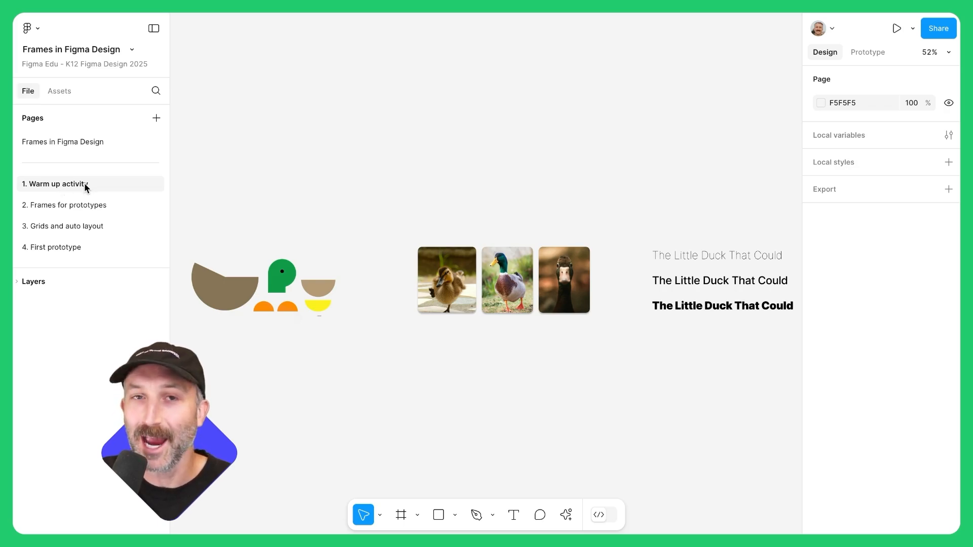
mouse_move(240, 211)
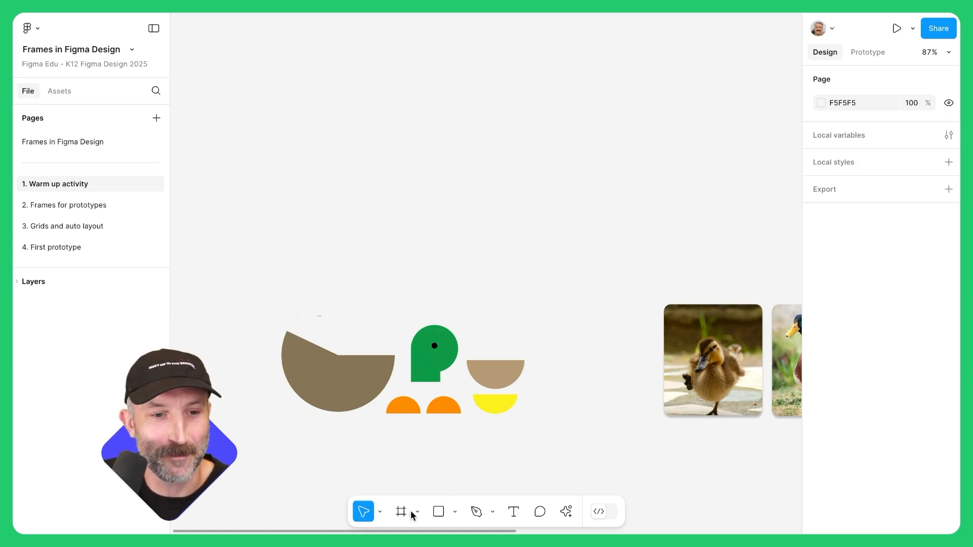
Draw a new frame above the ducks and size it 500 by 500.
click(416, 511)
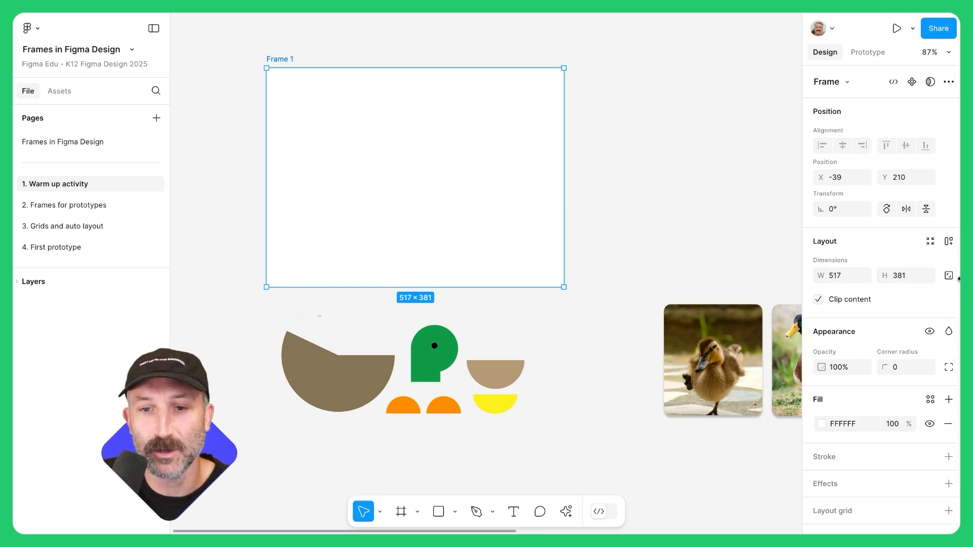
click(841, 275)
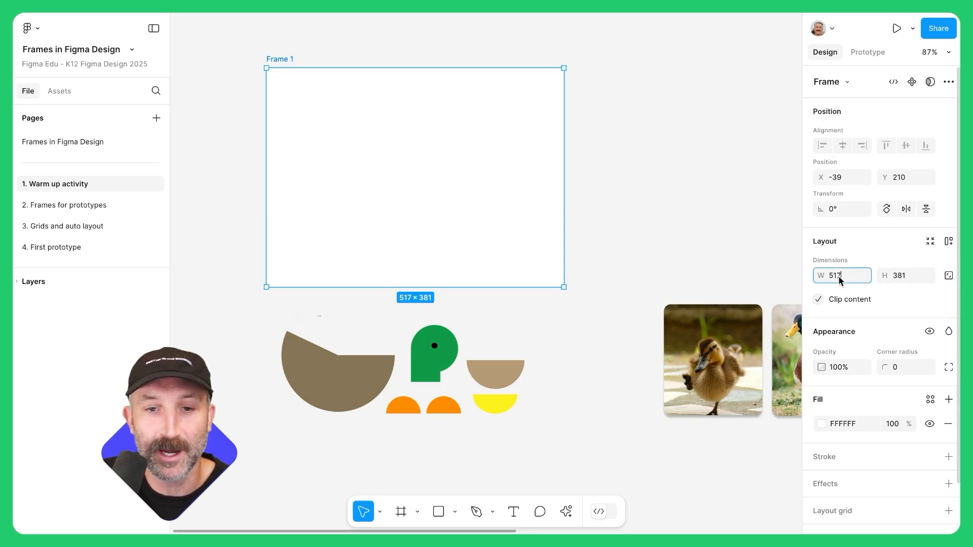
text(500)
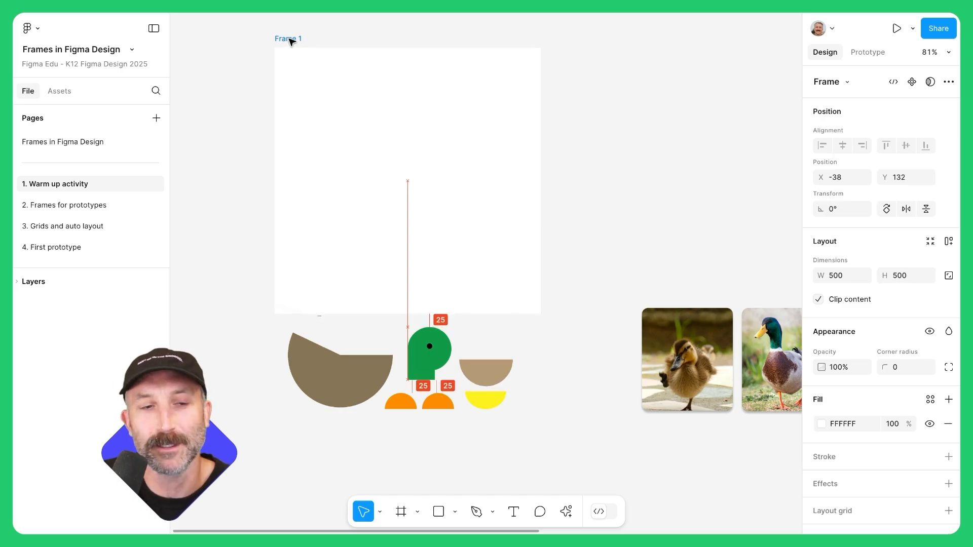
Rename the new frame to 'Pond pond'.
click(287, 39)
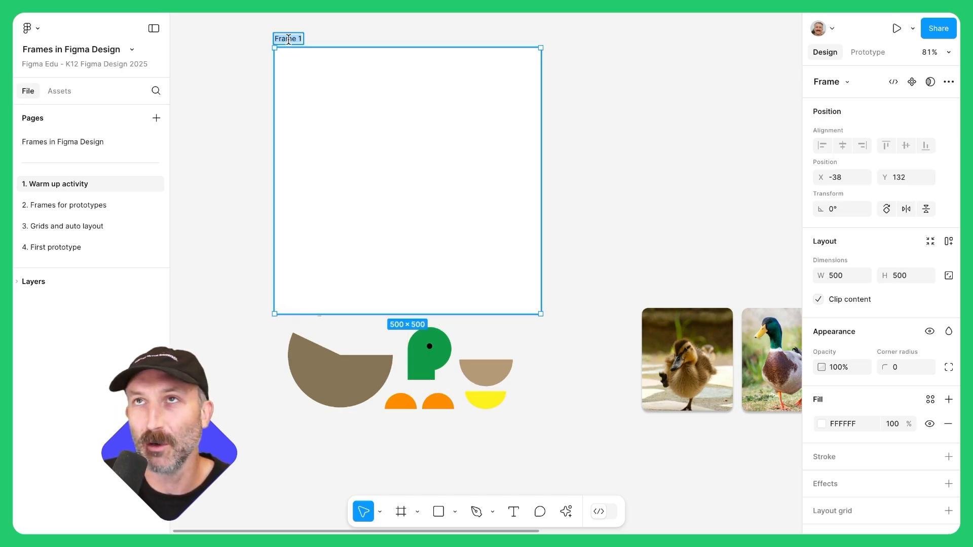
text(Pond po)
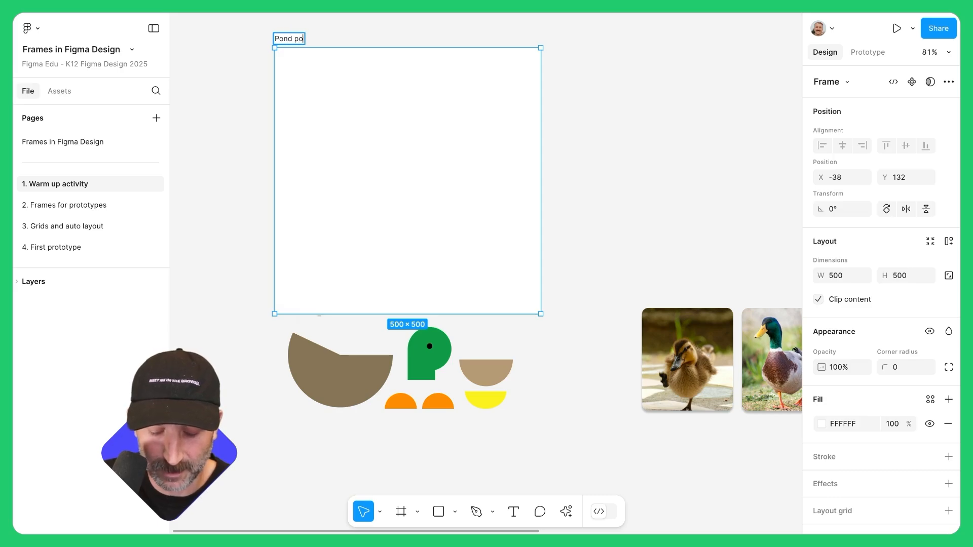
click(385, 367)
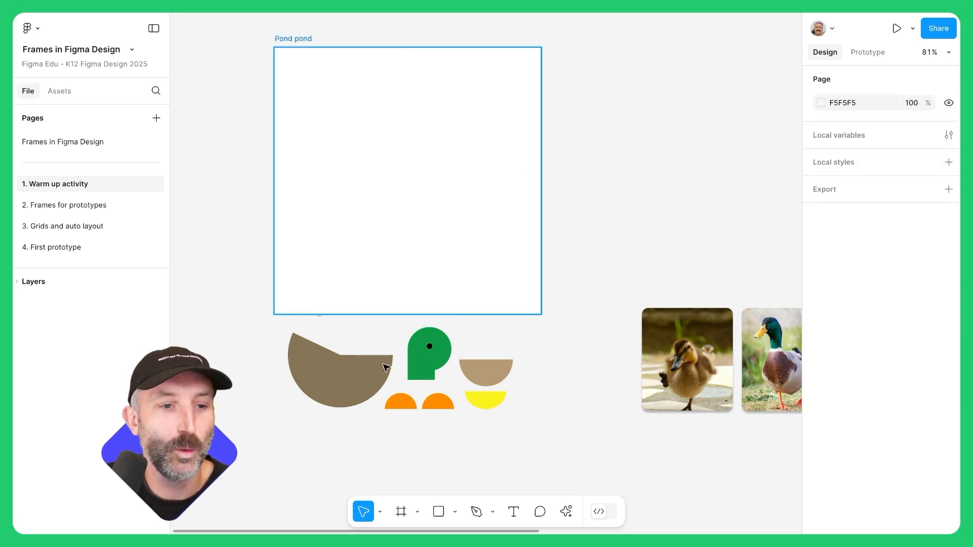
Drag the duck's body and head into the Pond pond frame, nesting them in Layers.
click(340, 369)
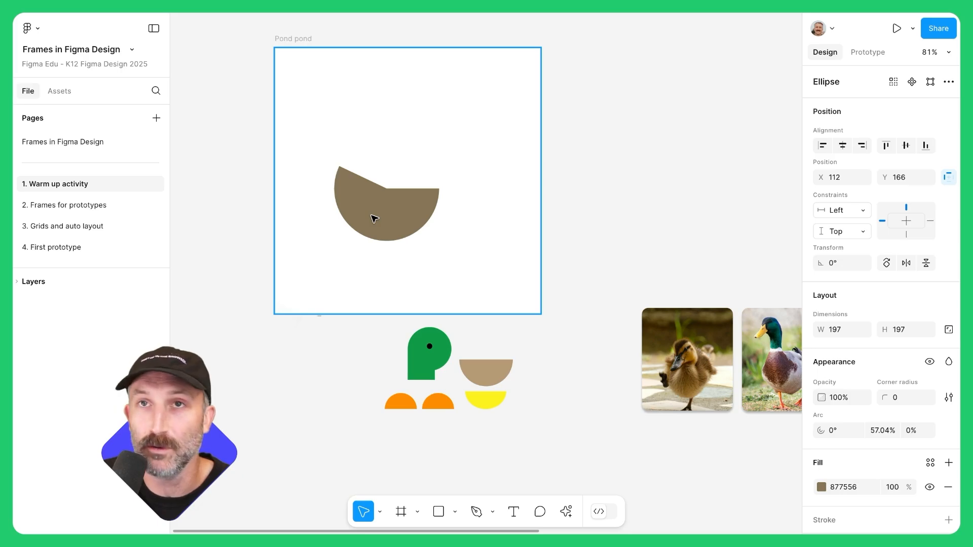
click(386, 205)
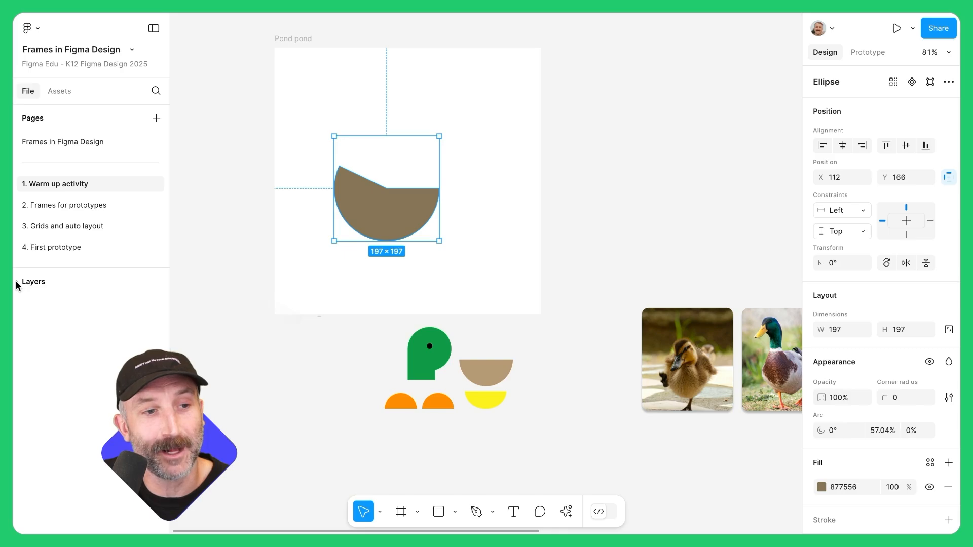
click(33, 280)
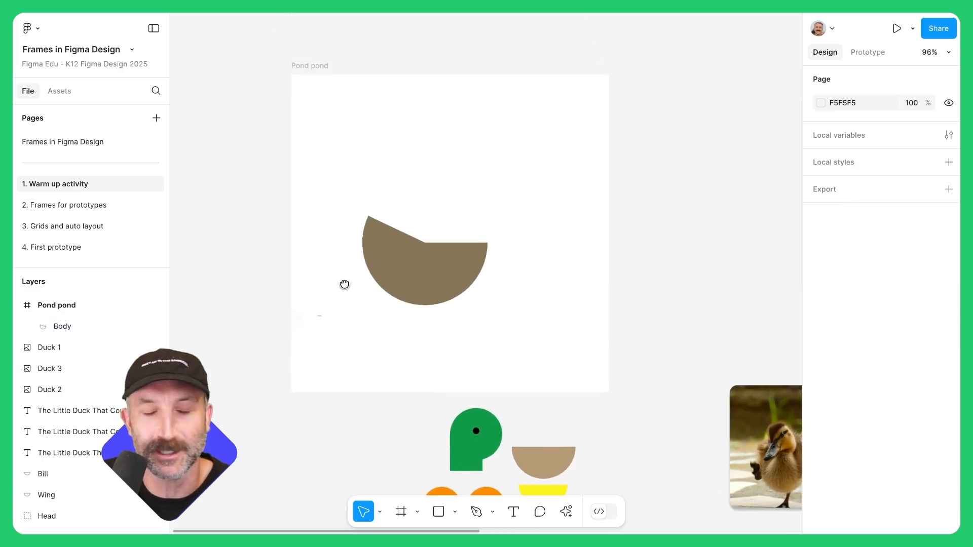
click(474, 431)
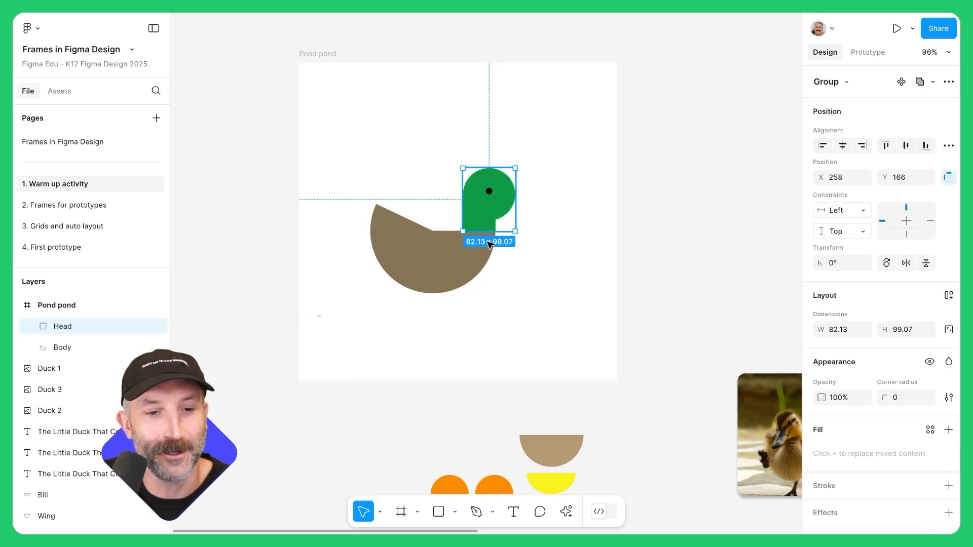
click(419, 295)
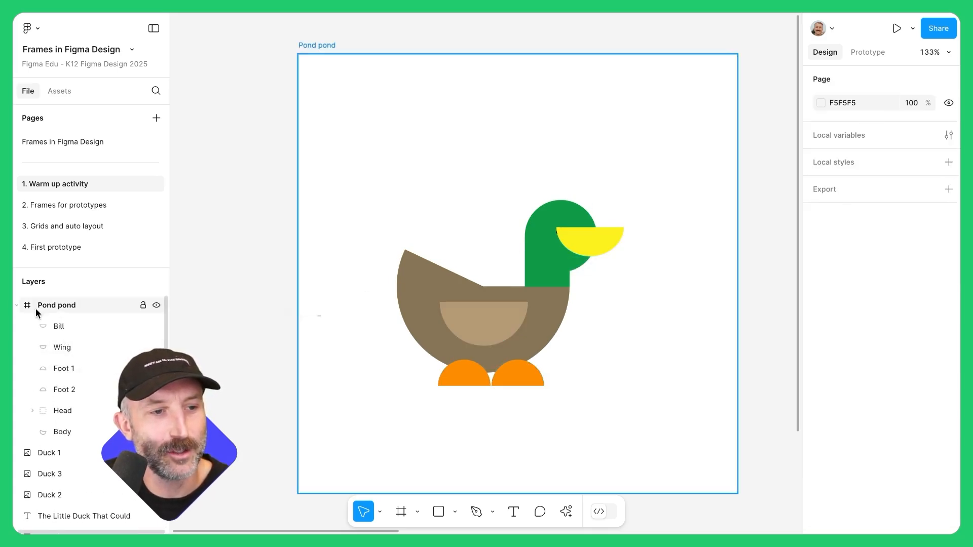
Restack the duck layers so the bill sits behind the head and feet behind the body.
click(59, 325)
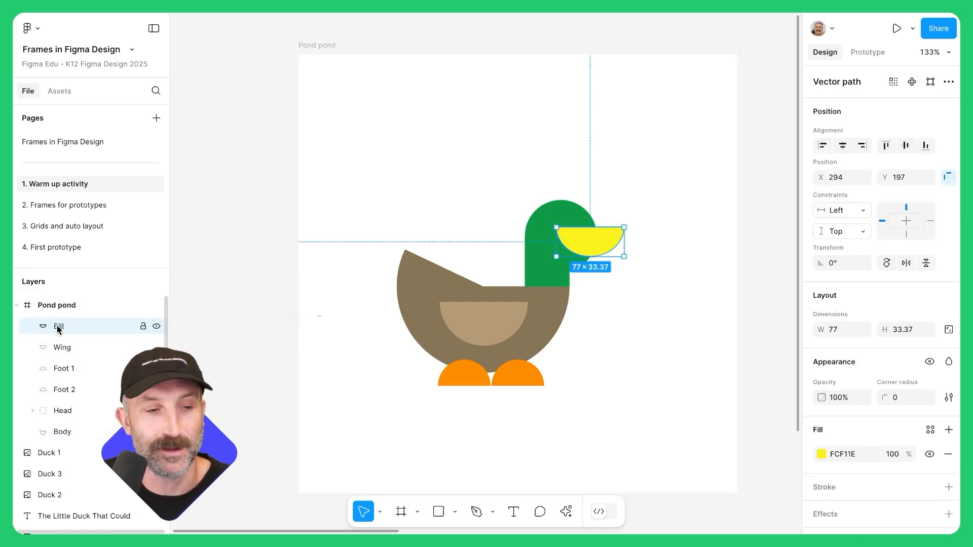
double_click(59, 325)
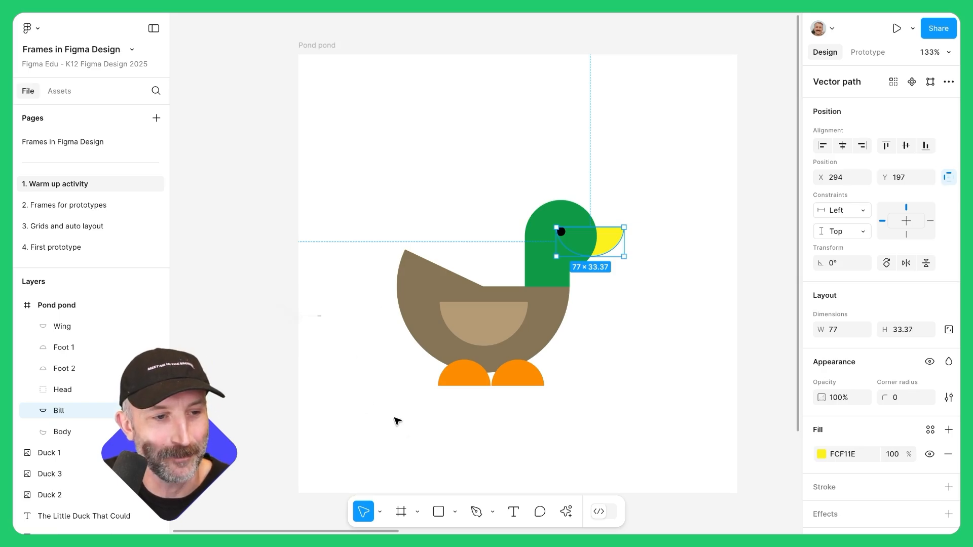
click(64, 346)
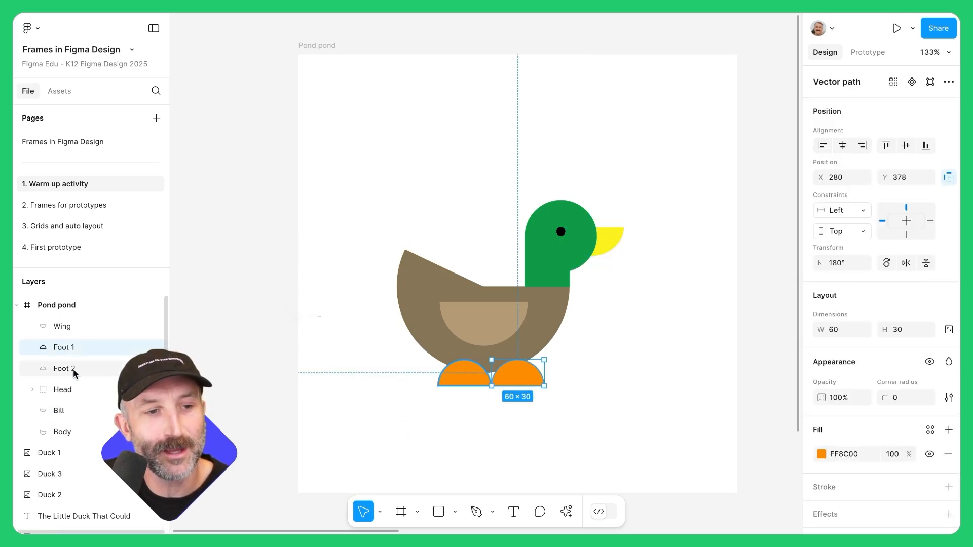
click(64, 368)
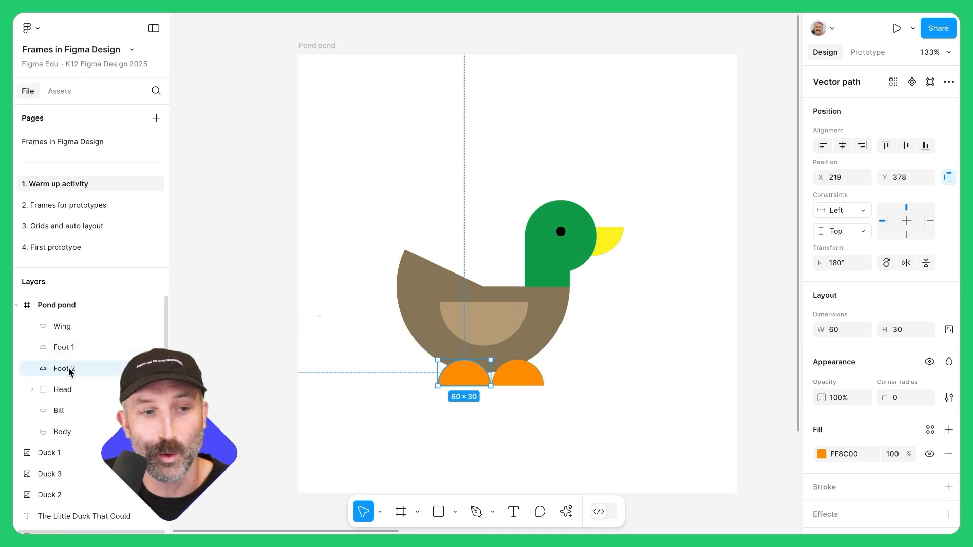
click(64, 347)
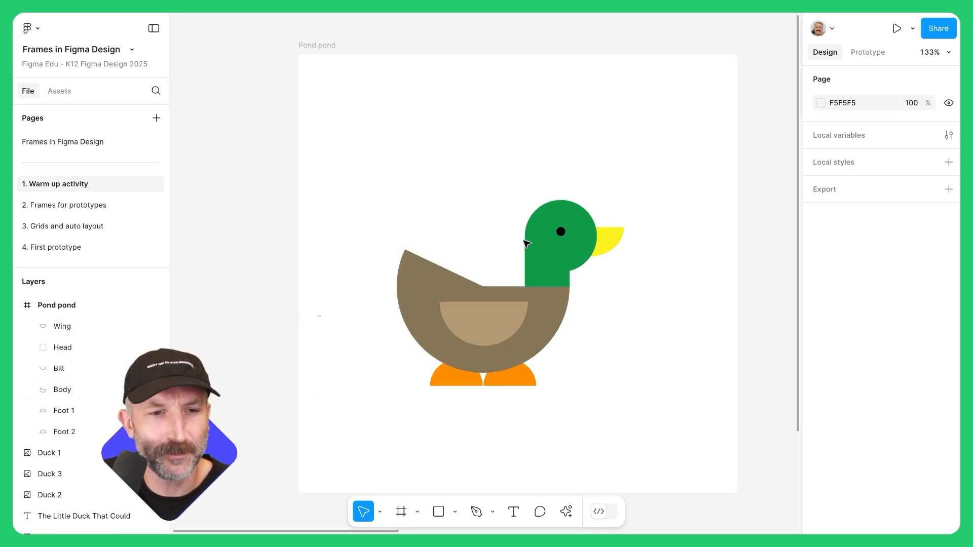
click(62, 390)
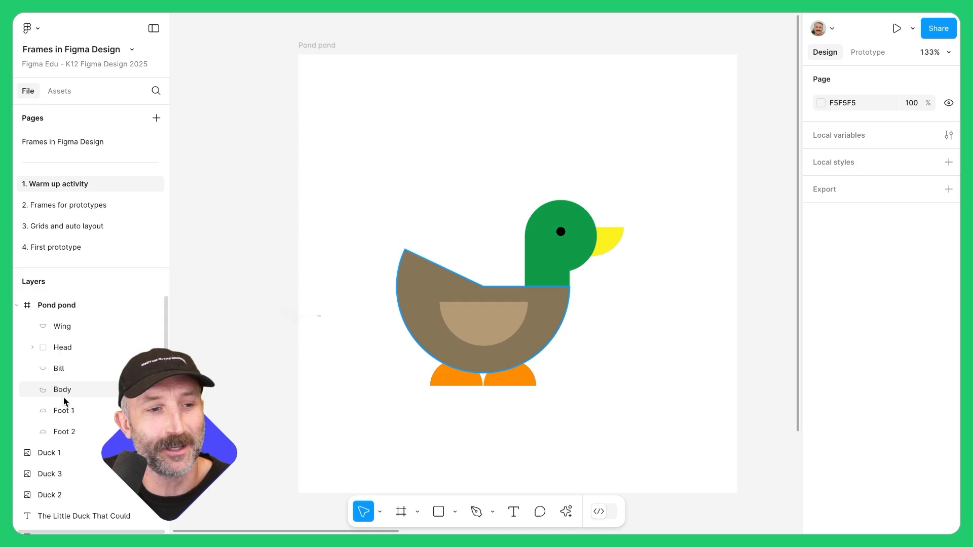
Tilt the wing about 10° so it sits at an angle on the body.
click(61, 325)
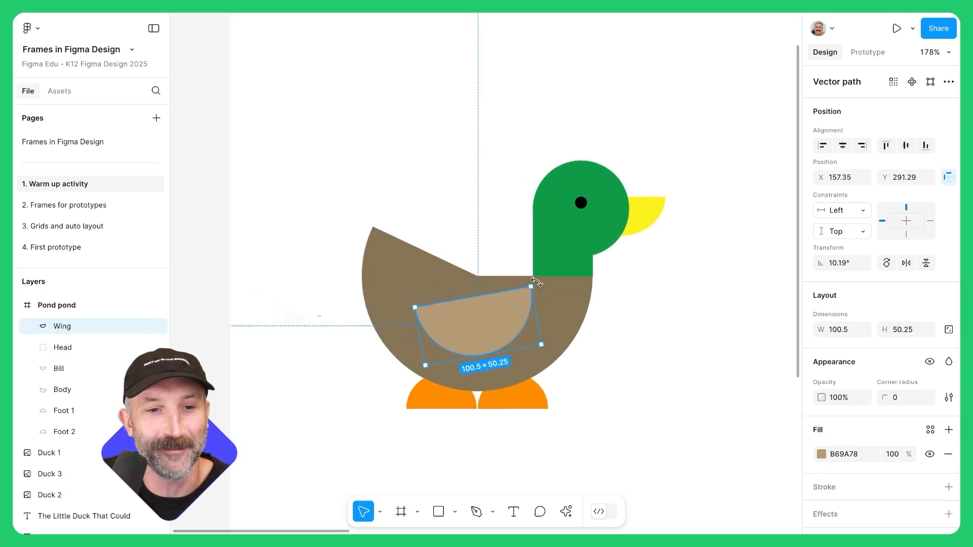
click(613, 336)
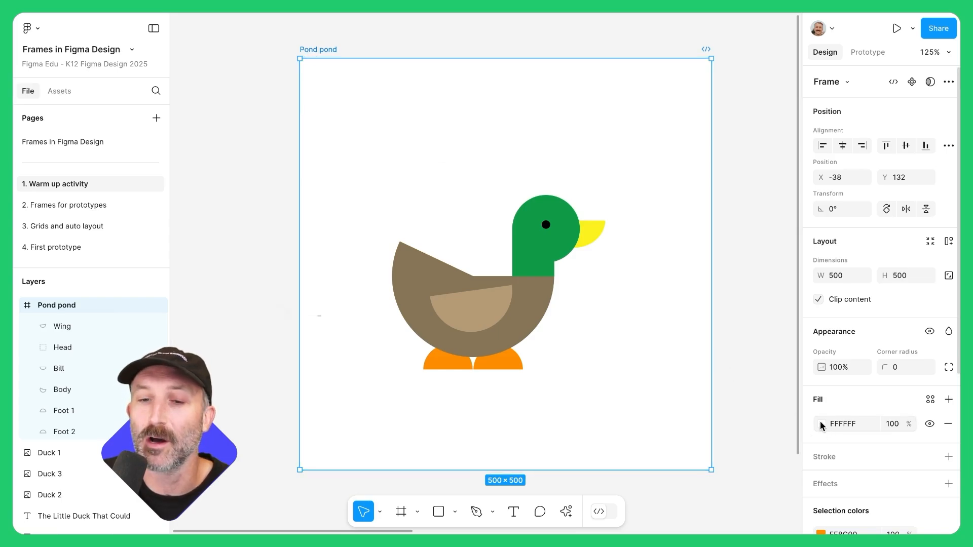
Fill Pond pond with light blue 73EDFE and scale it with the duck to 566 by 566.
click(822, 424)
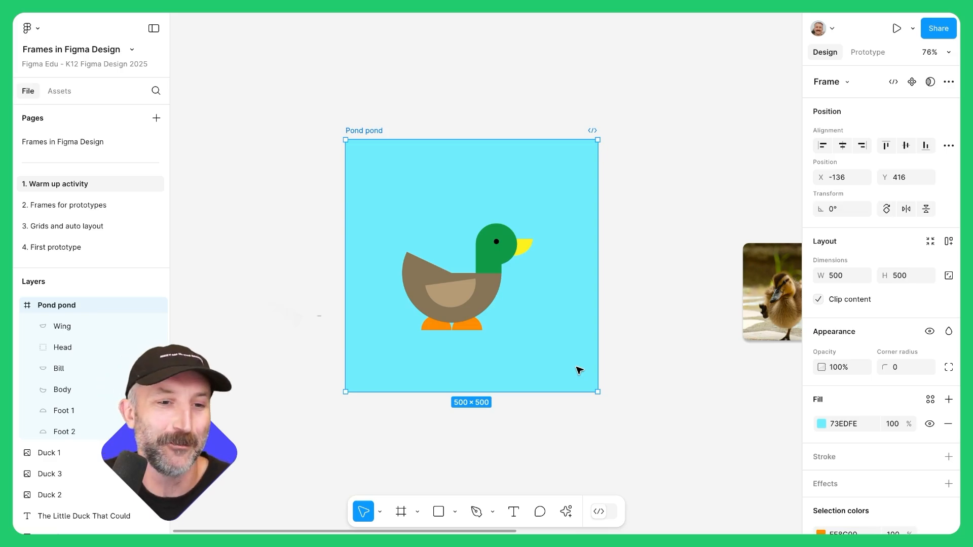
mouse_move(441, 267)
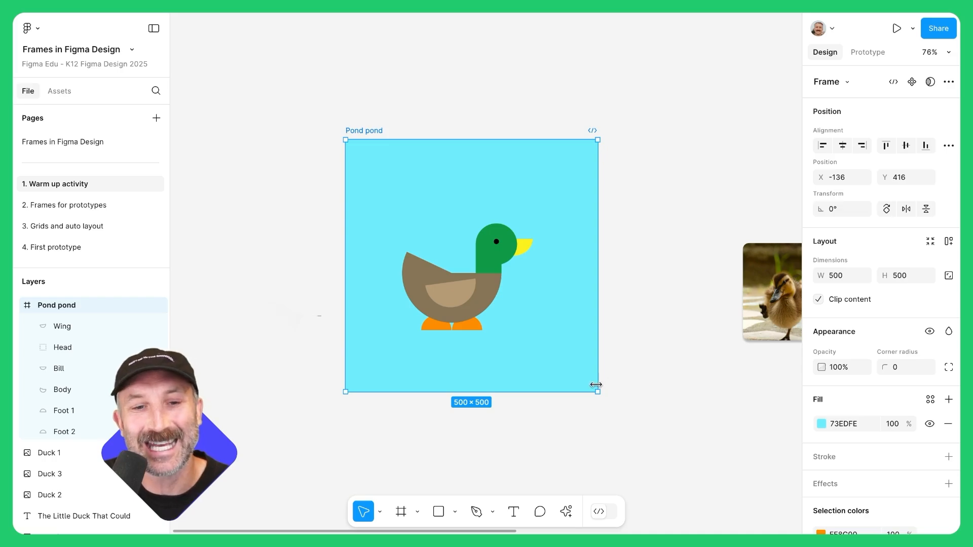
key(k)
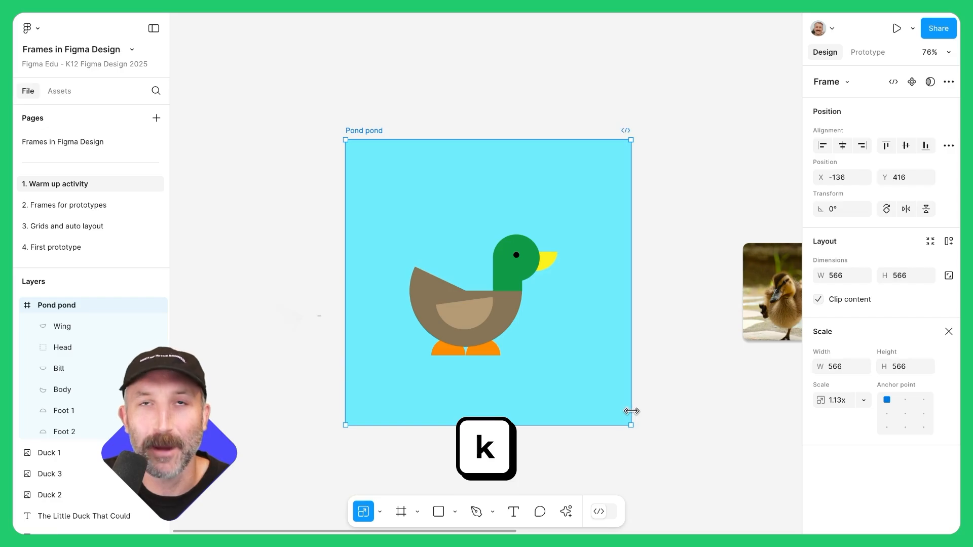
key(Escape)
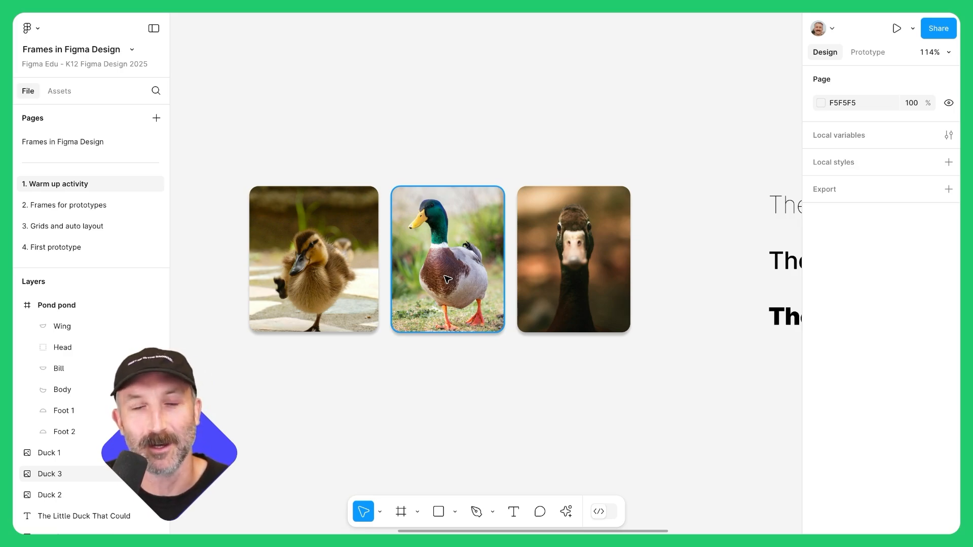
Wrap the three duck photos in a new Frame 1.
click(386, 391)
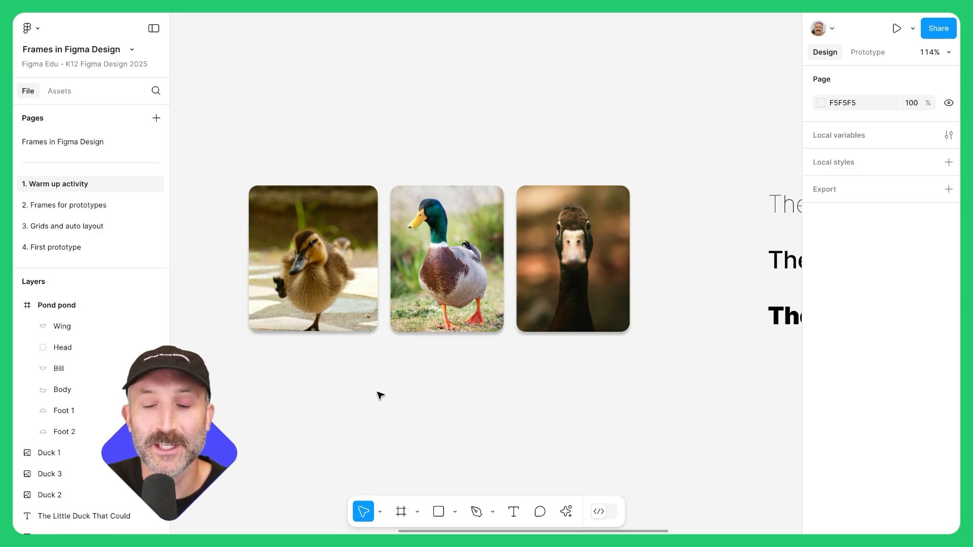
click(401, 511)
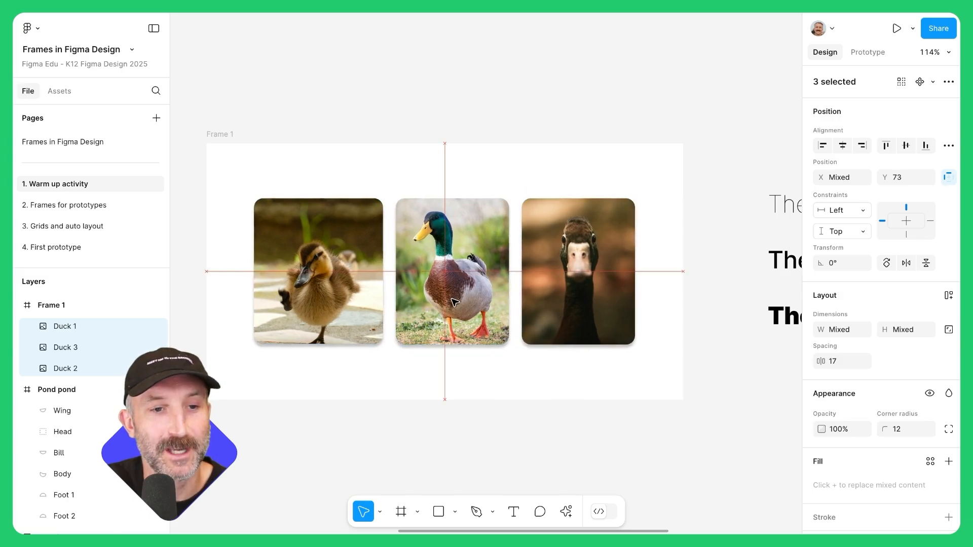
click(378, 173)
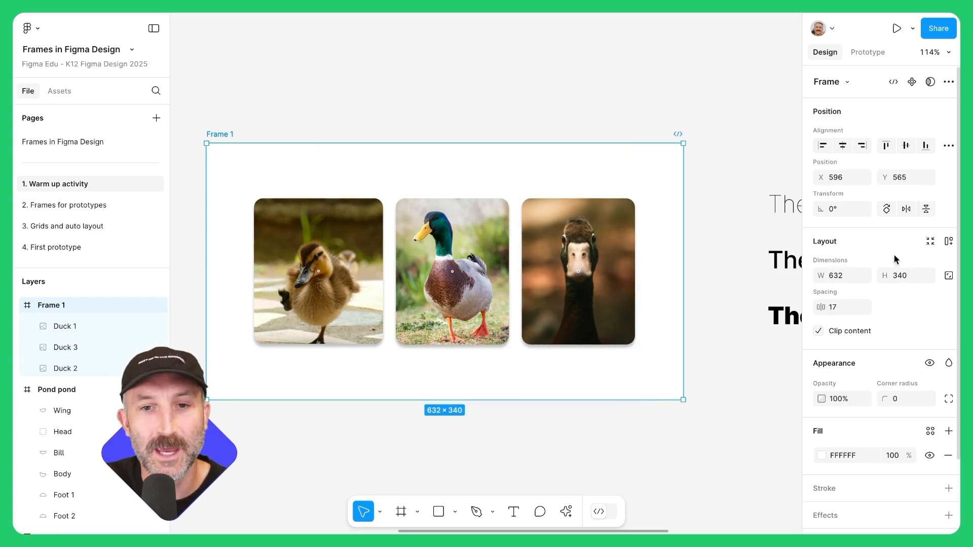
Set the photos' constraints to Center and resize Frame 1 to 627 by 374.
click(452, 272)
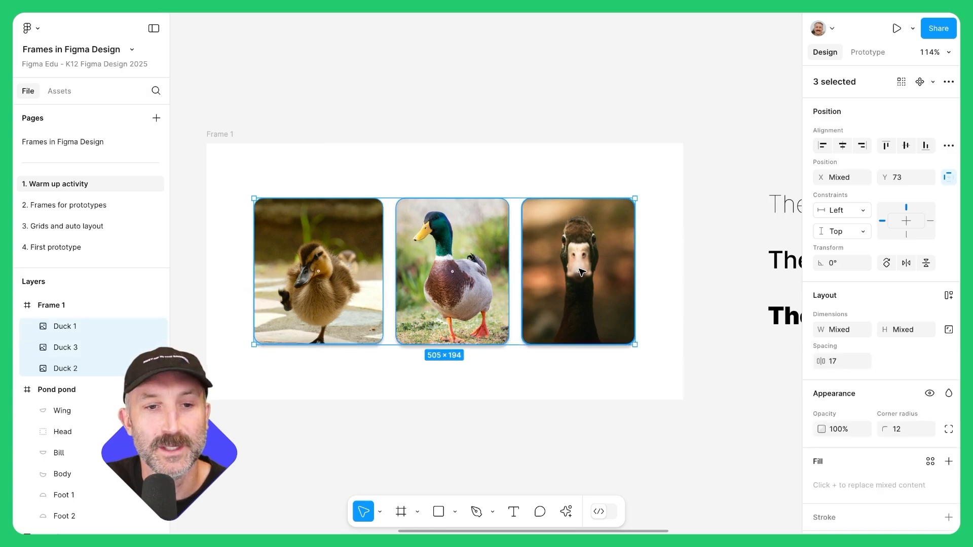
mouse_move(894, 217)
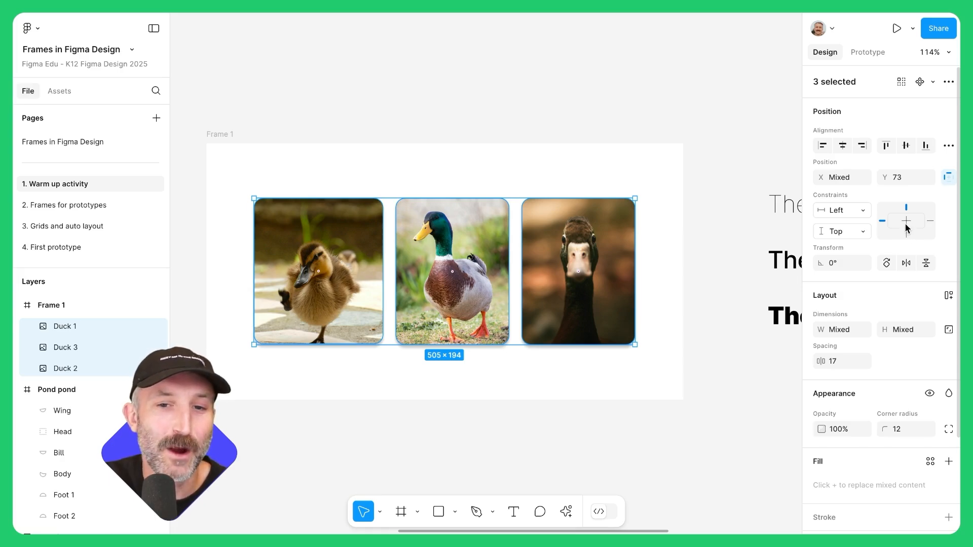
click(905, 221)
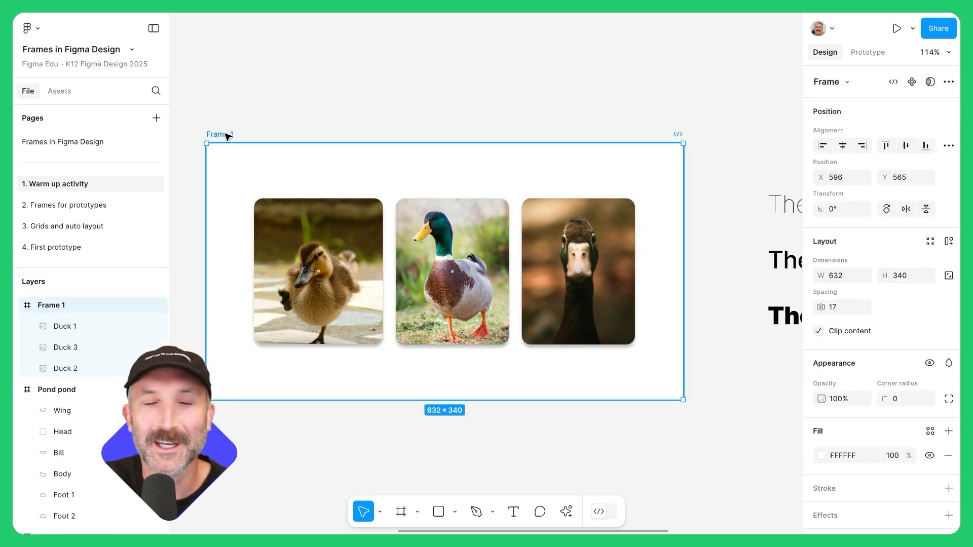
mouse_move(690, 393)
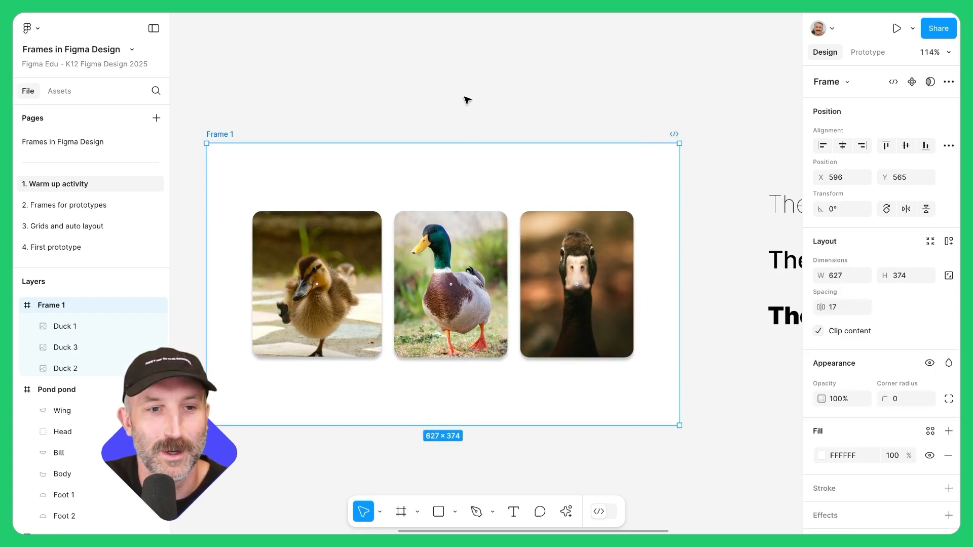
click(575, 284)
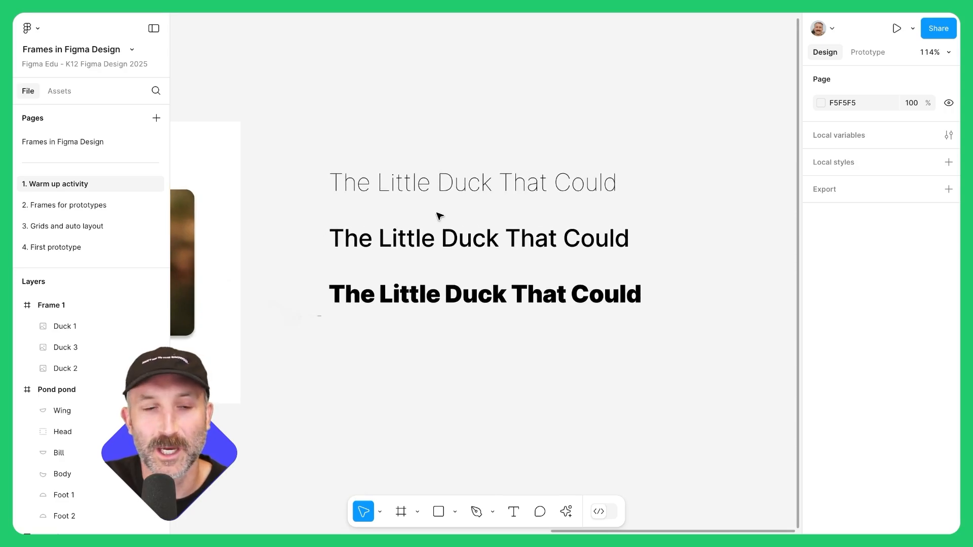
mouse_move(354, 154)
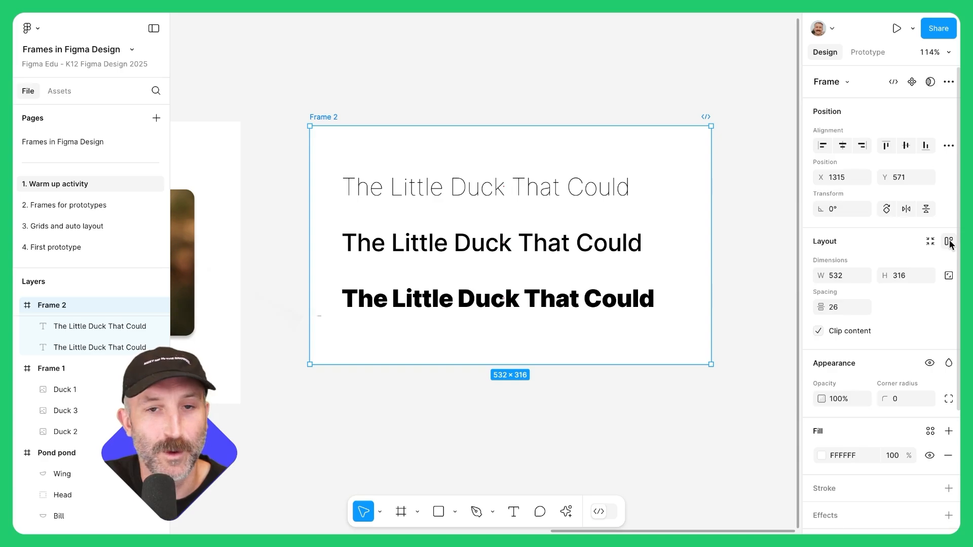
mouse_move(948, 241)
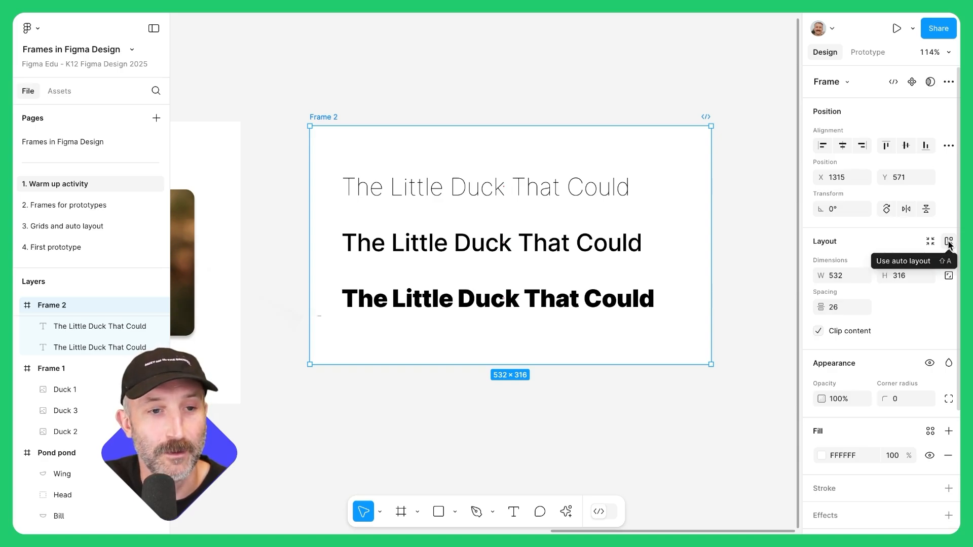
Turn the headings frame into auto layout with padding and gap, then deselect it.
click(949, 241)
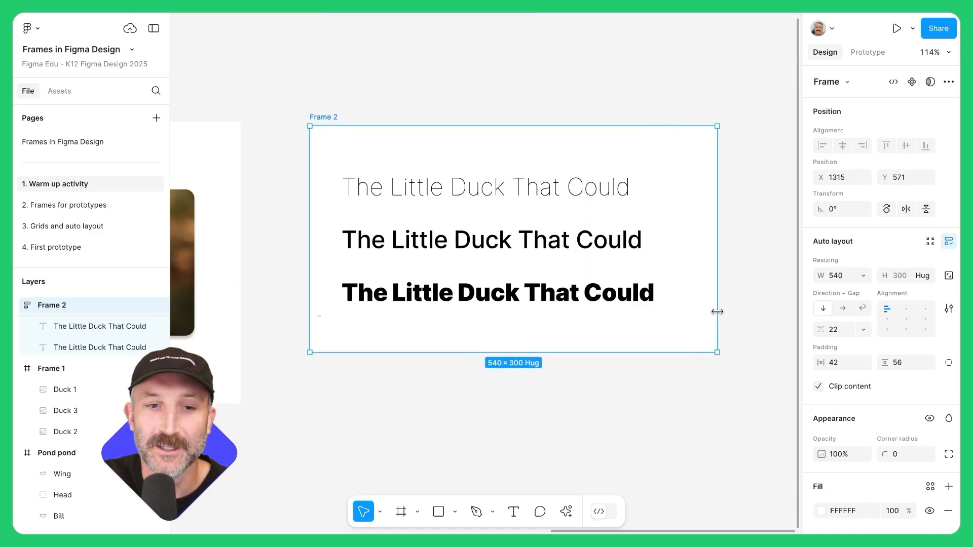
click(547, 99)
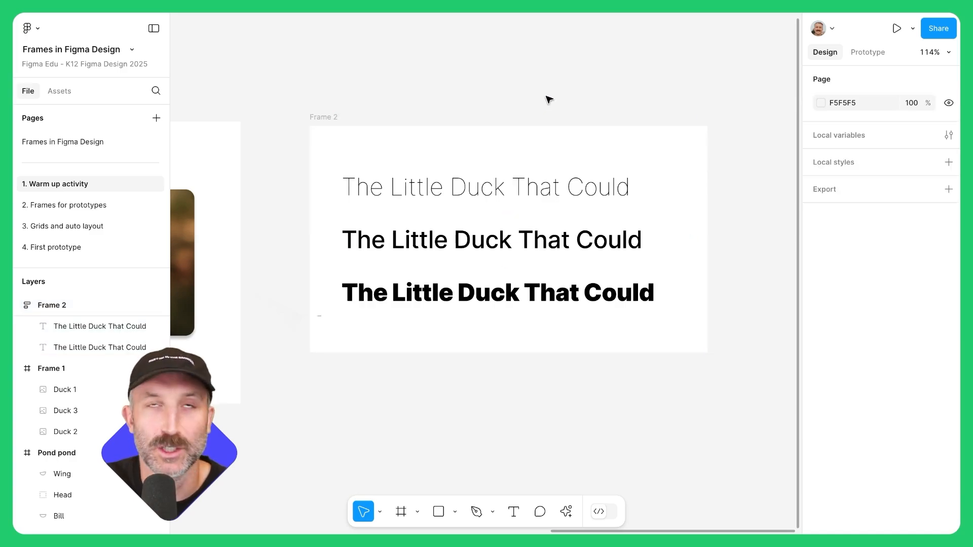
mouse_move(311, 113)
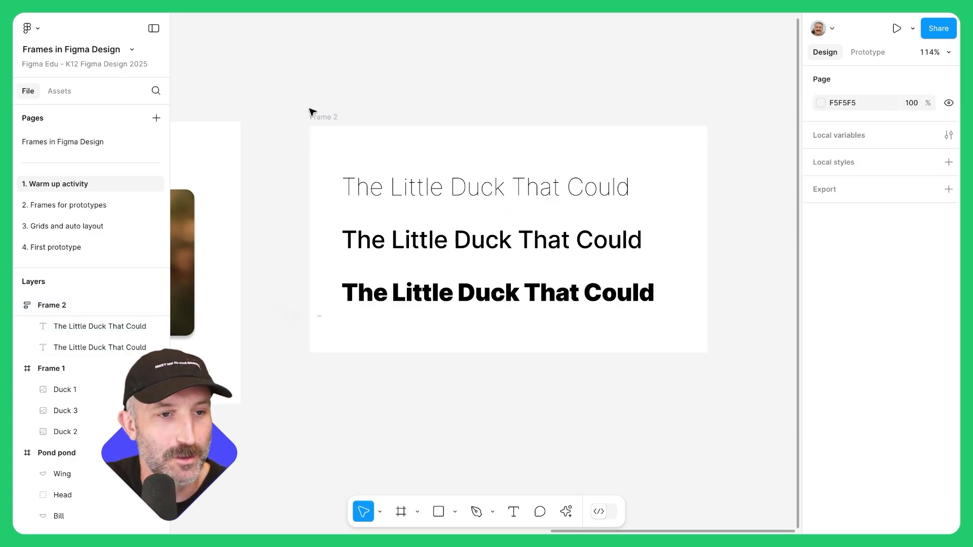
click(508, 239)
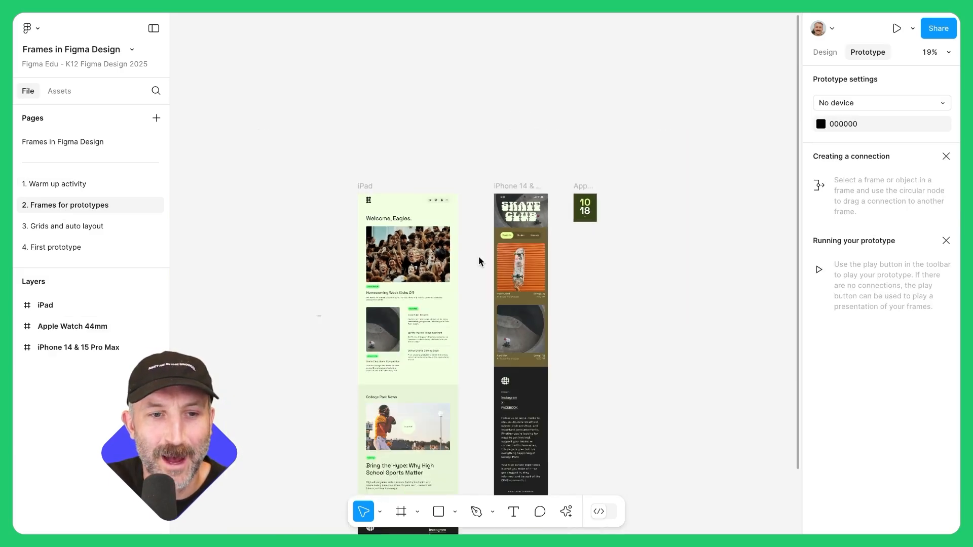
Zoom in, peek at the device frame presets and select the iPad screen.
scroll(up, 3)
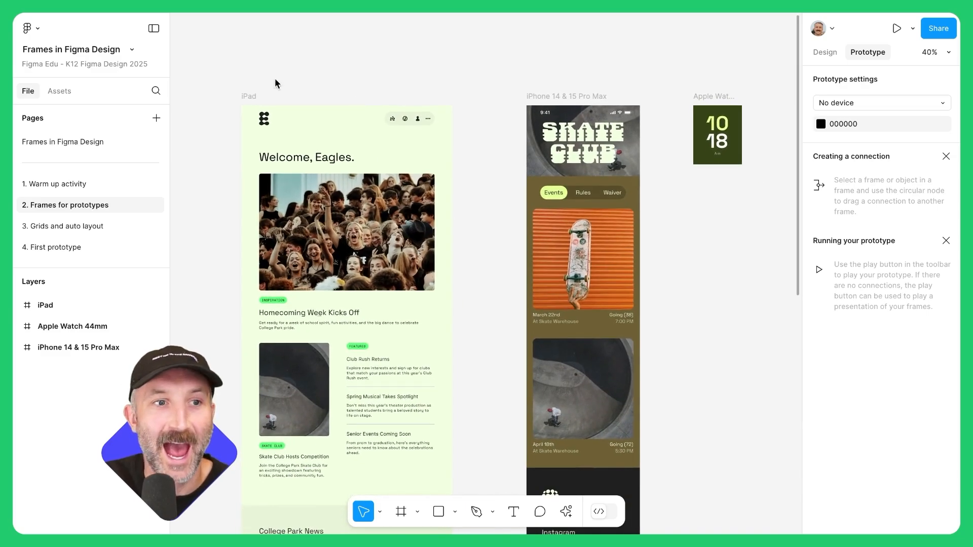
mouse_move(402, 80)
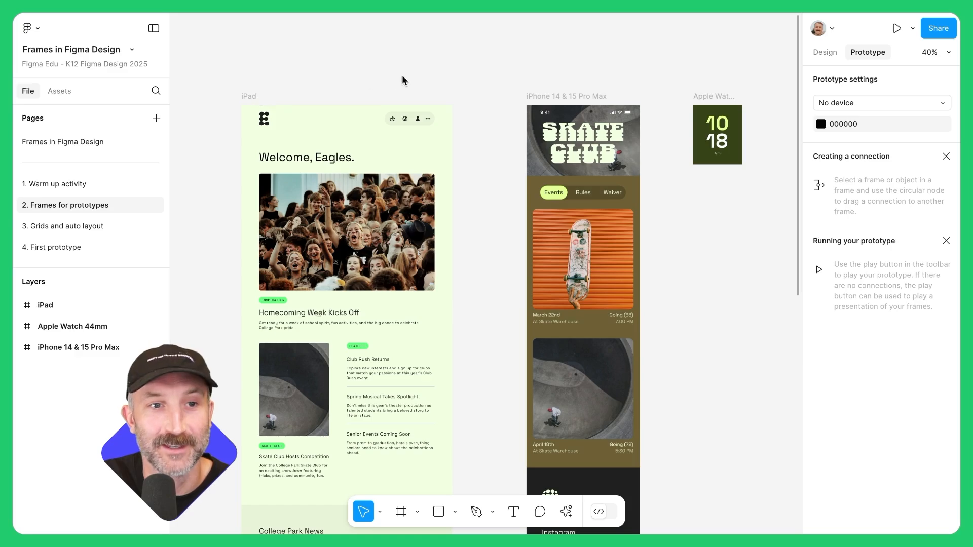
mouse_move(481, 82)
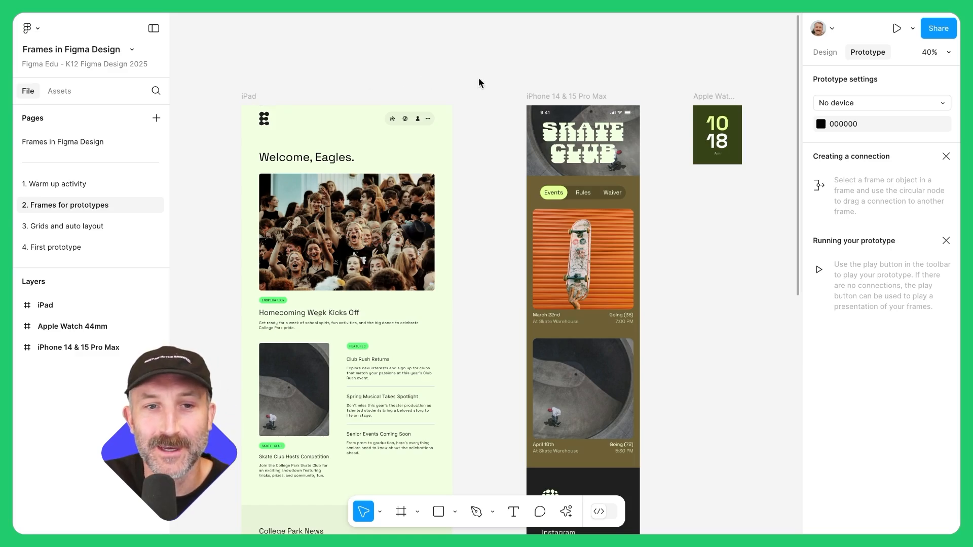
click(401, 511)
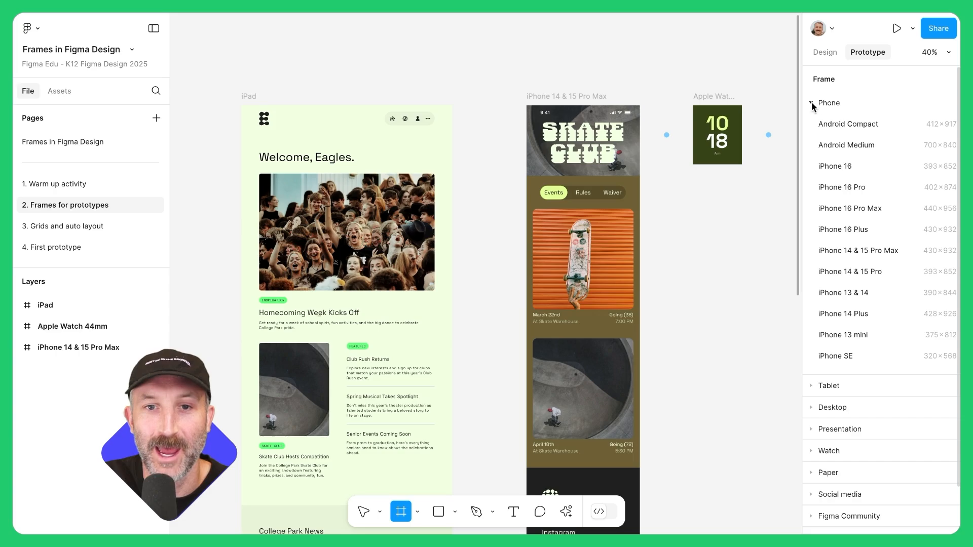
click(810, 104)
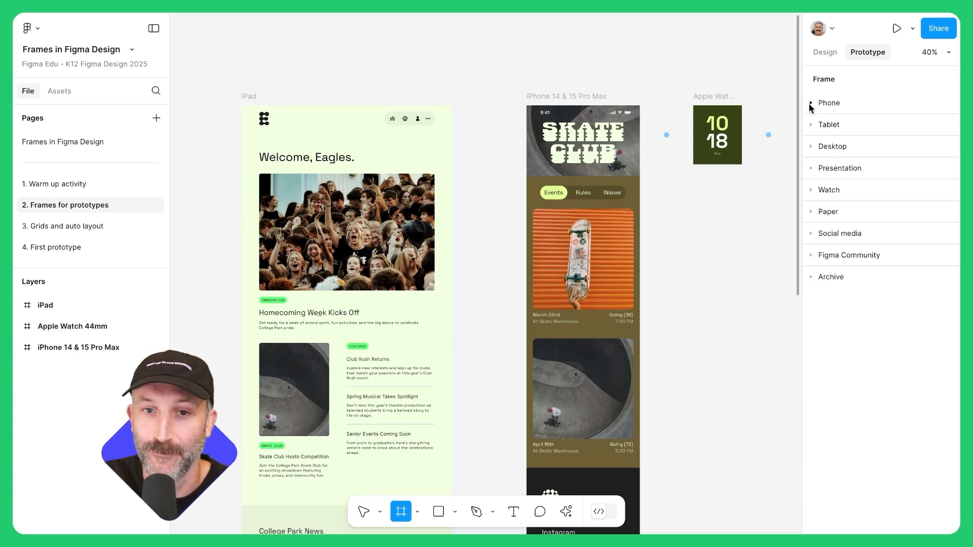
click(812, 102)
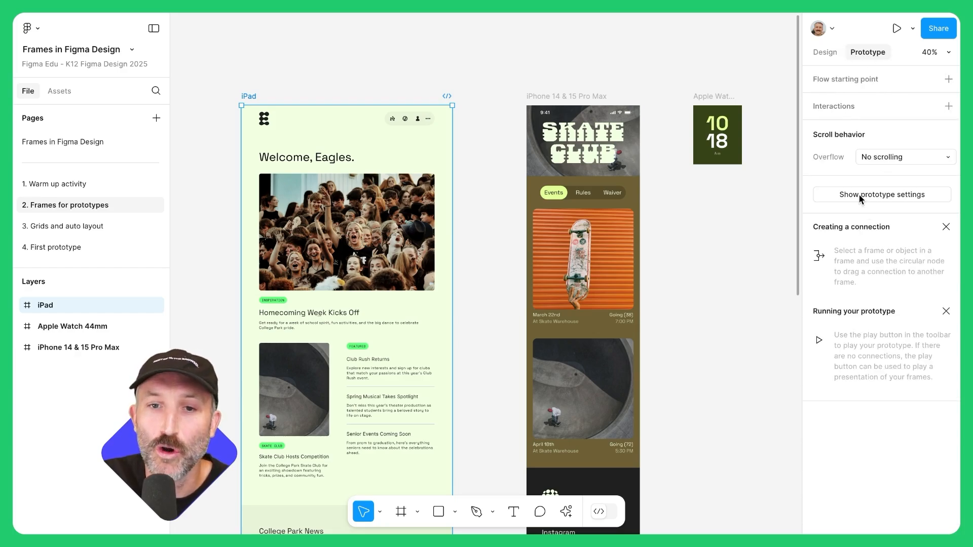
Set the prototype preview device to iPad Pro 11".
click(880, 195)
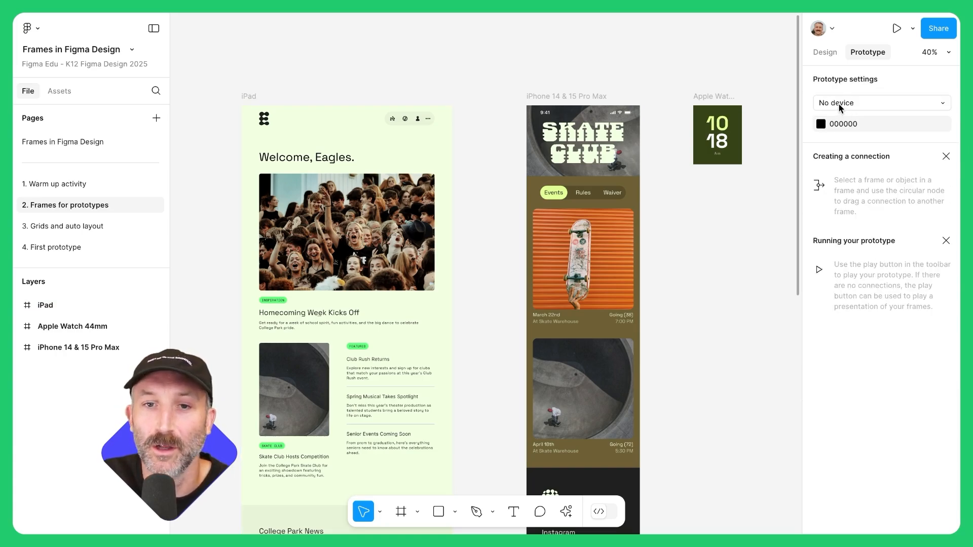
click(880, 102)
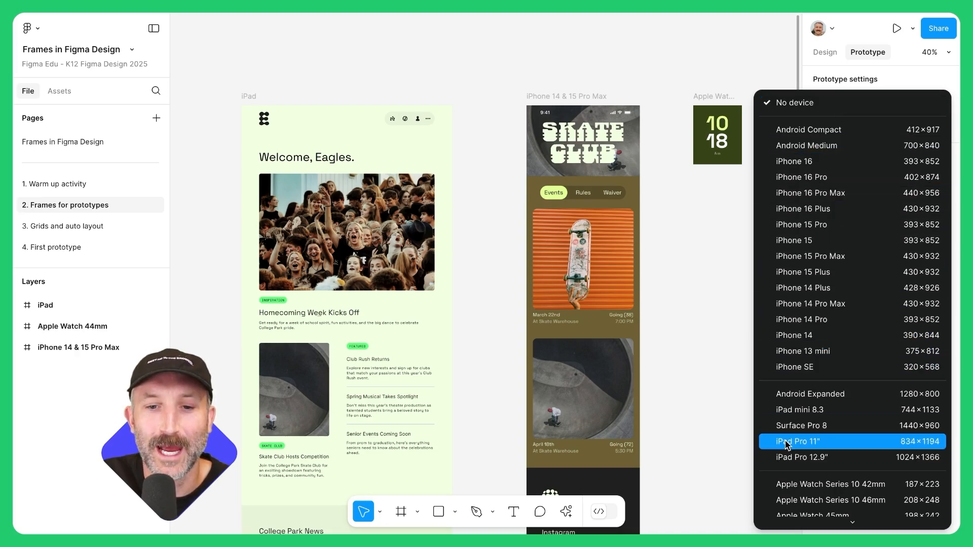
click(798, 441)
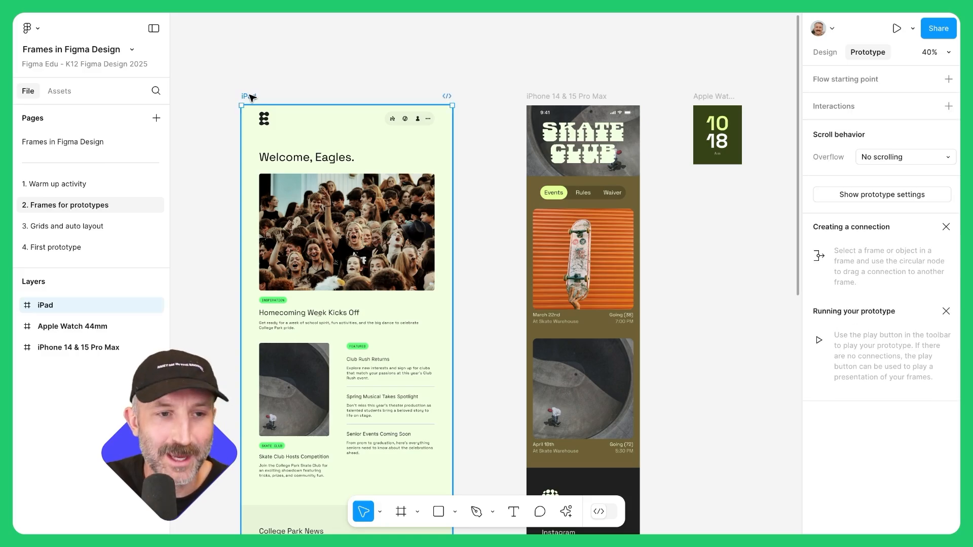
Launch the live preview and scroll through the Skate Club phone screen.
click(895, 29)
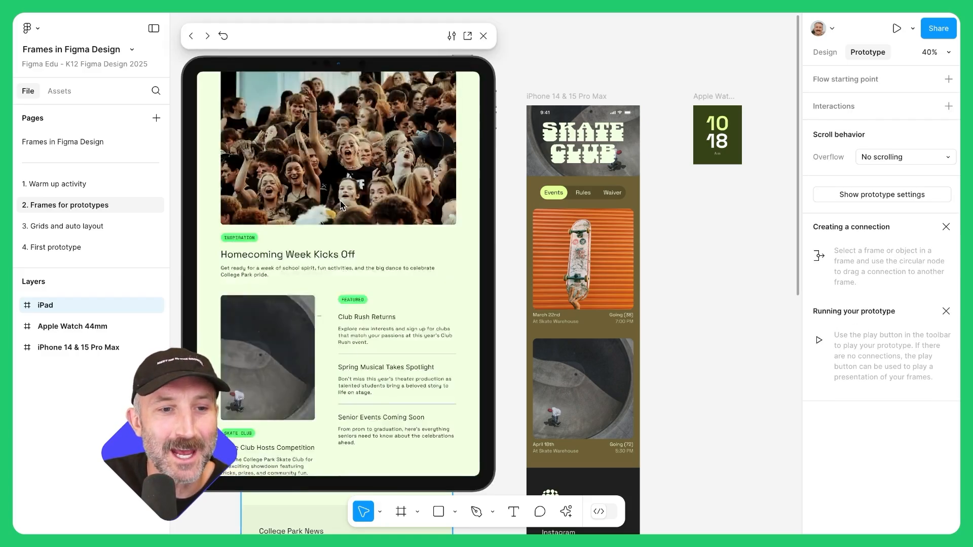
scroll(down, 3)
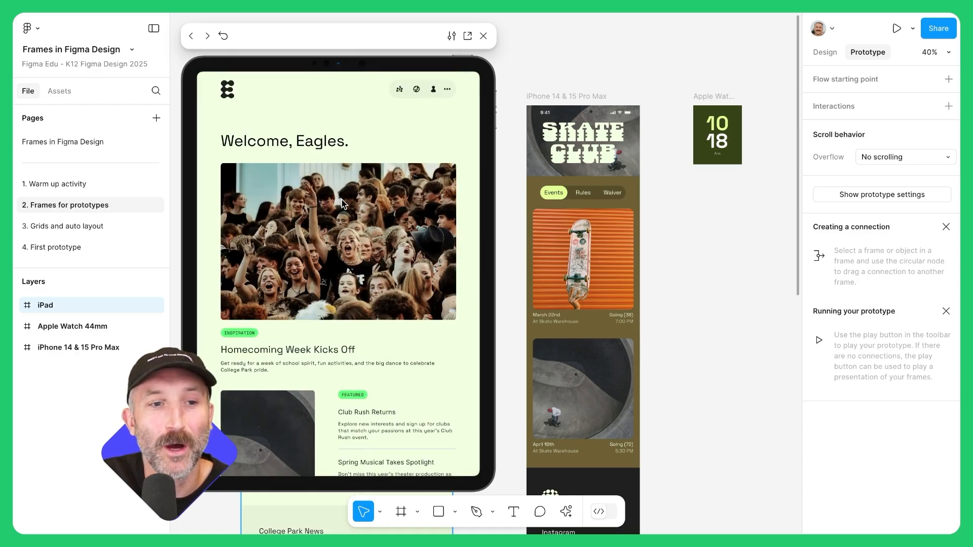
mouse_move(354, 234)
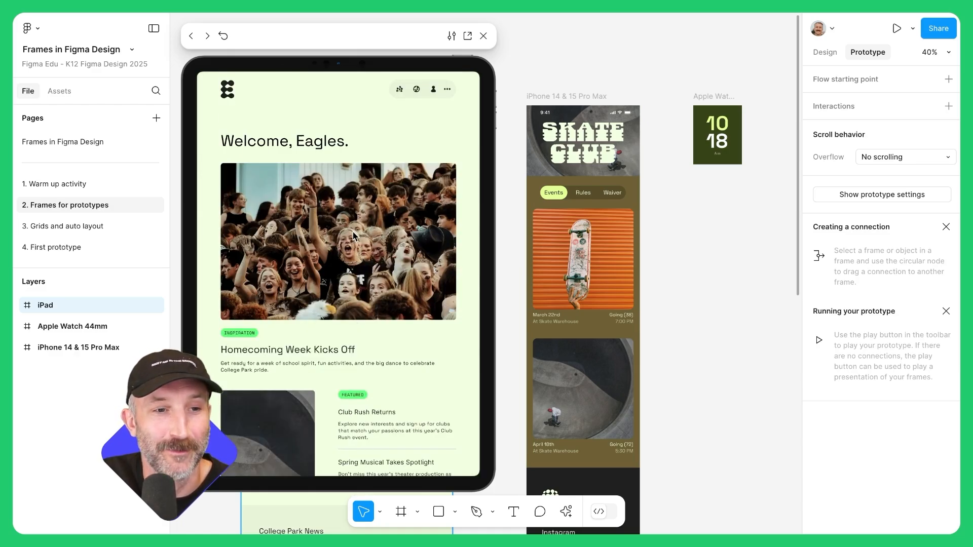
scroll(down, 3)
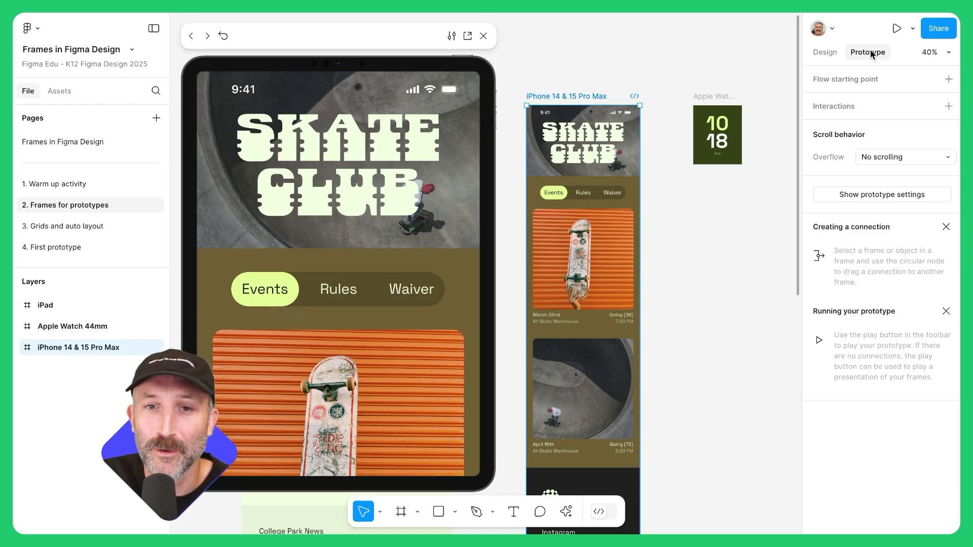
Browse the preview devices, try the Apple Watch frame, and keep iPhone 15 Pro as the device.
click(881, 194)
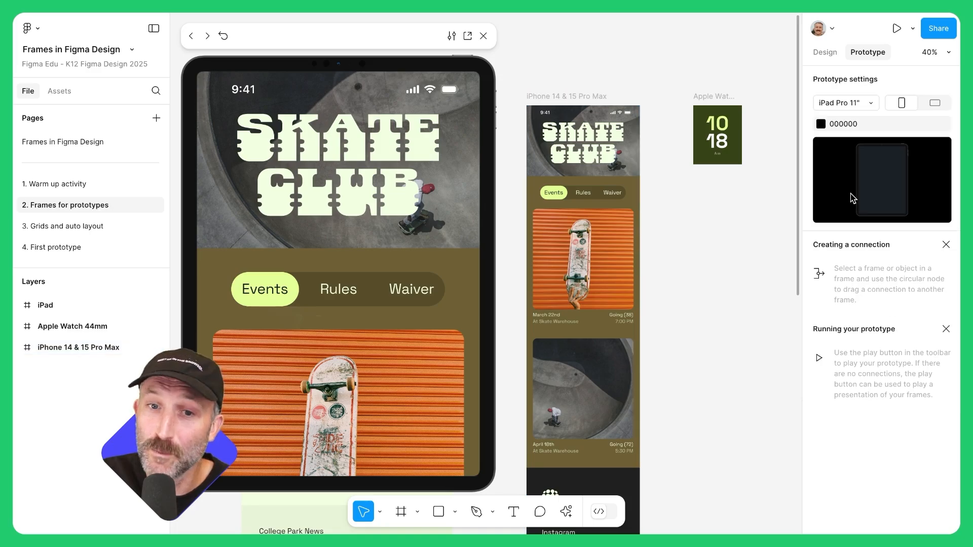
click(844, 103)
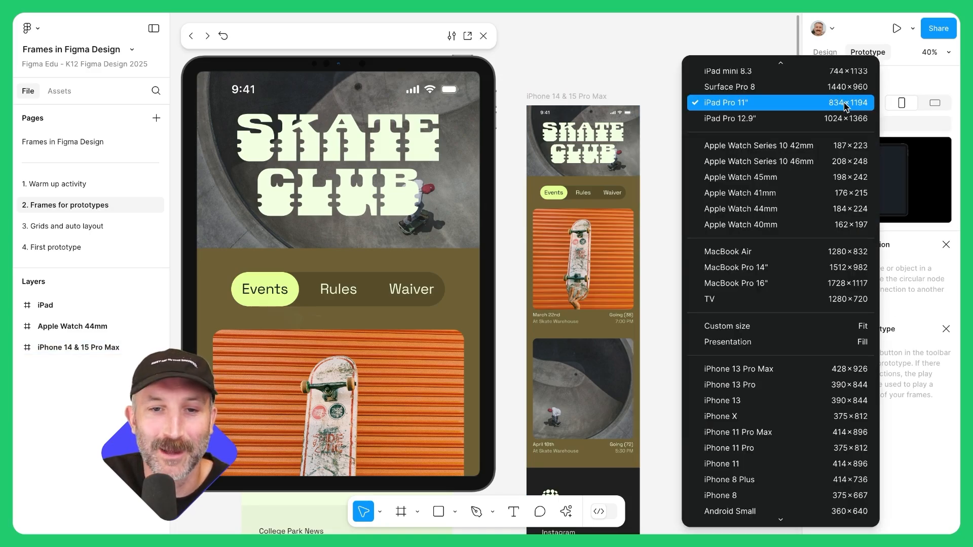
scroll(up, 3)
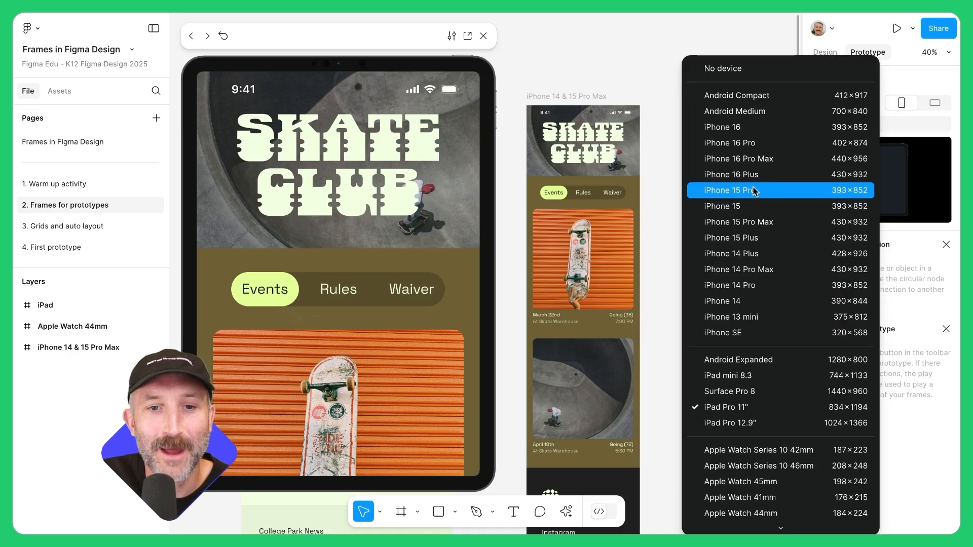
mouse_move(739, 222)
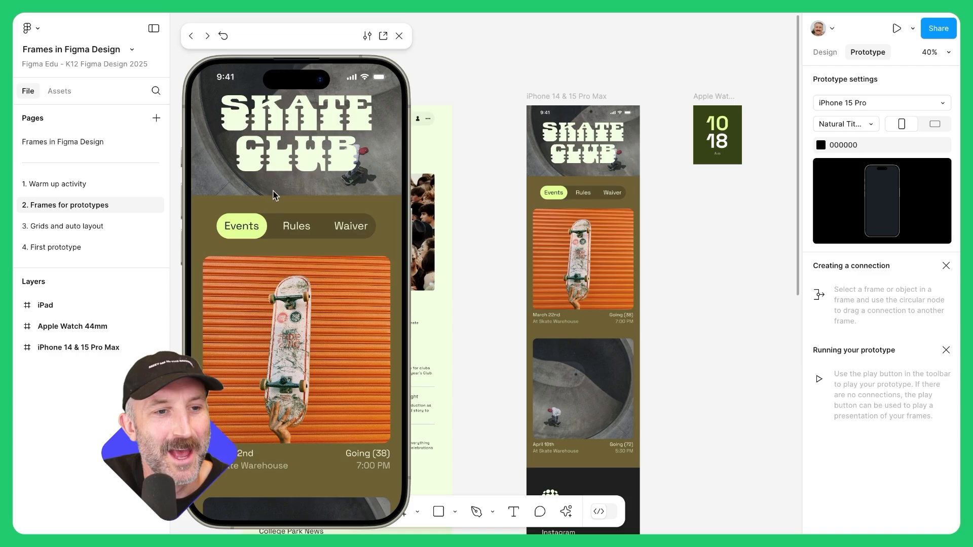
scroll(down, 3)
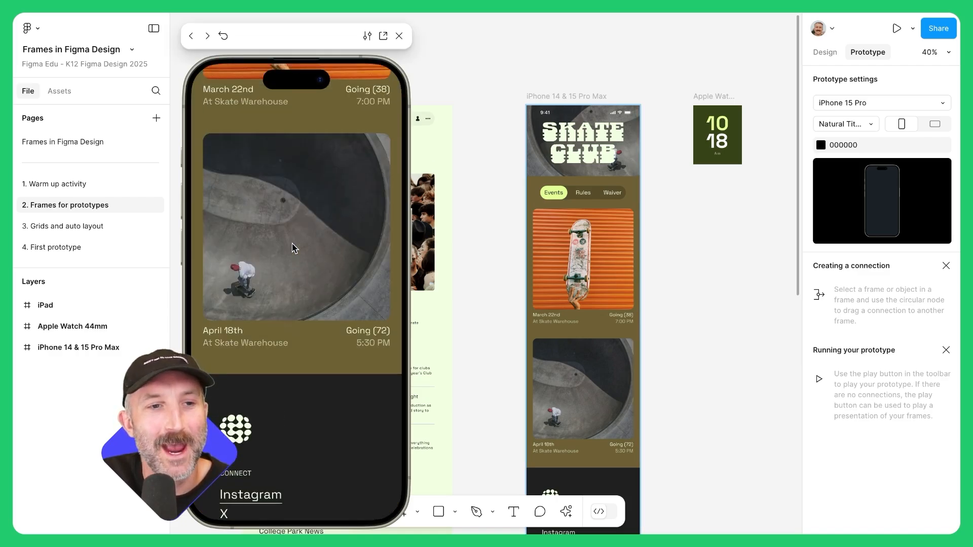
scroll(up, 3)
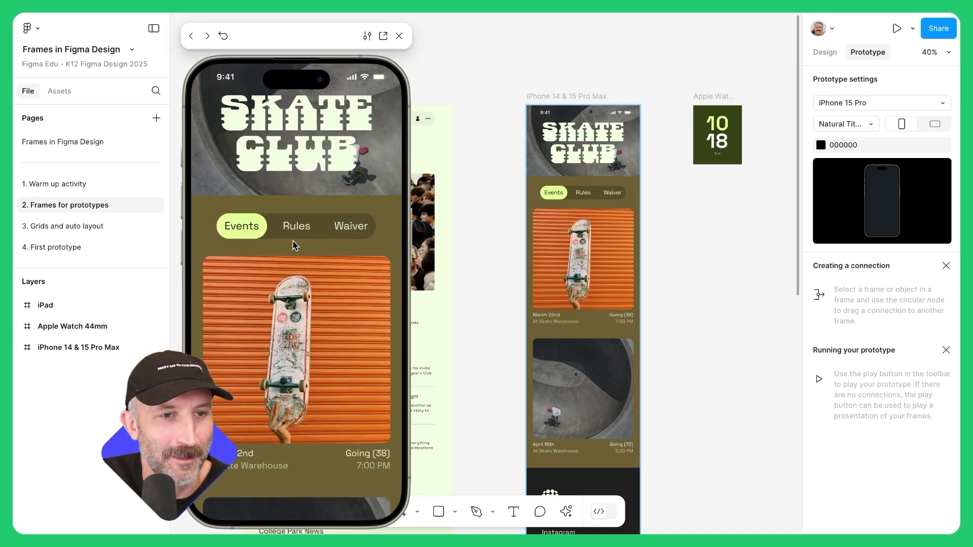
click(717, 134)
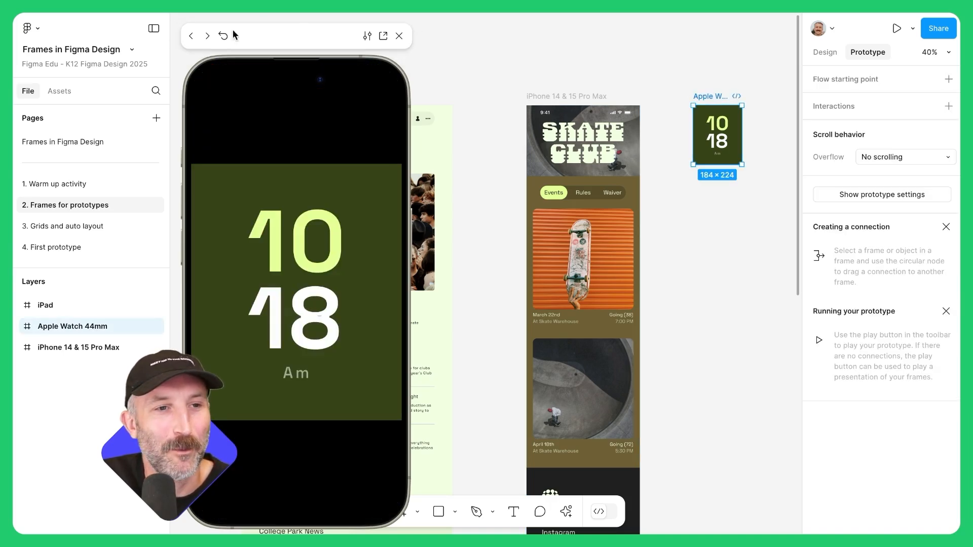
mouse_move(930, 211)
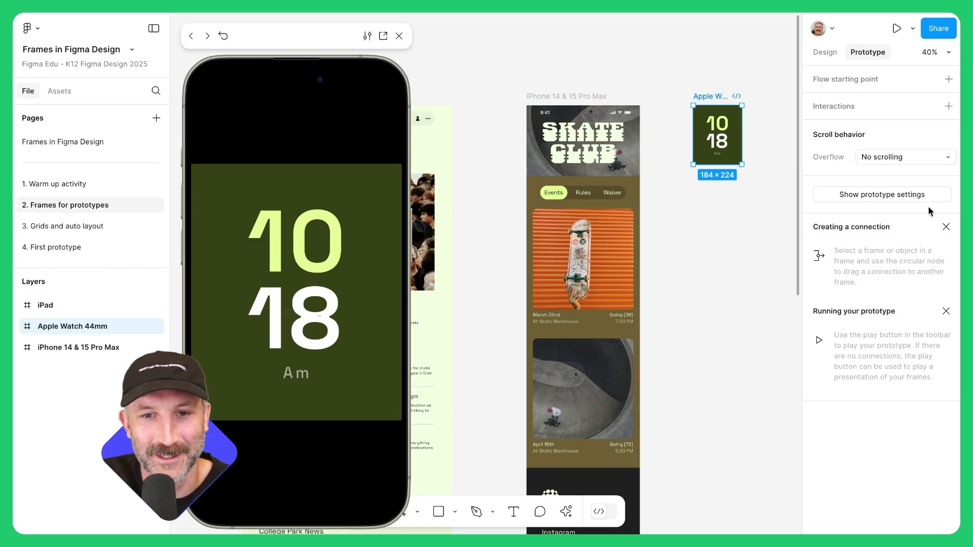
mouse_move(842, 199)
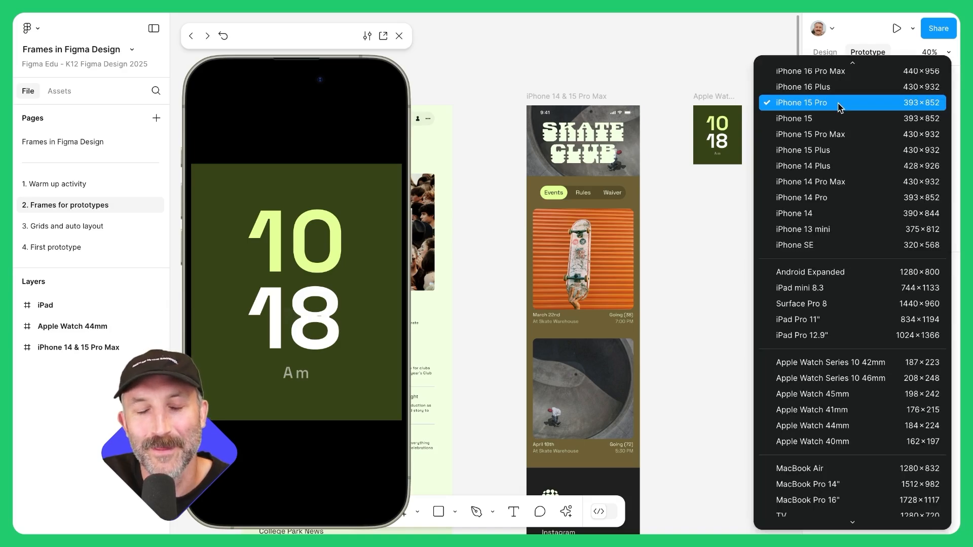
click(801, 102)
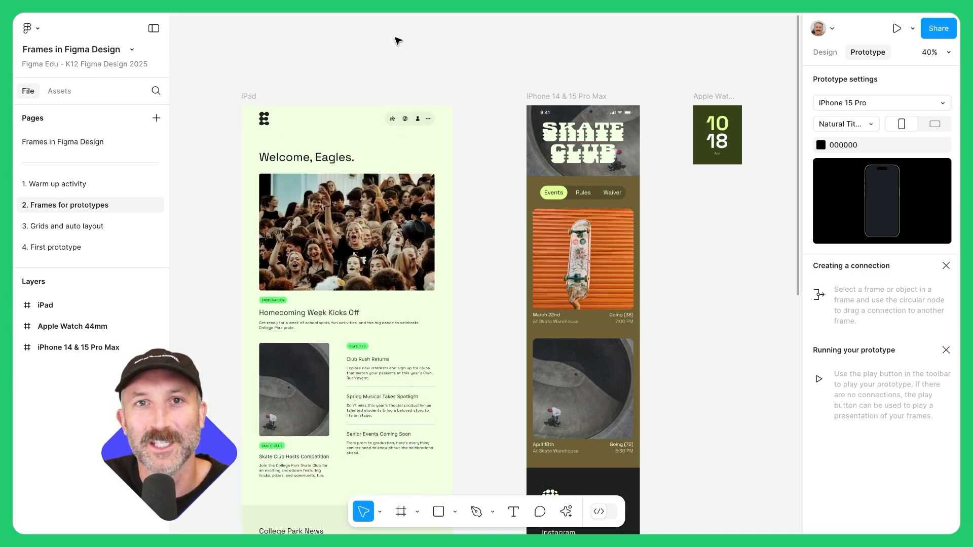
mouse_move(381, 47)
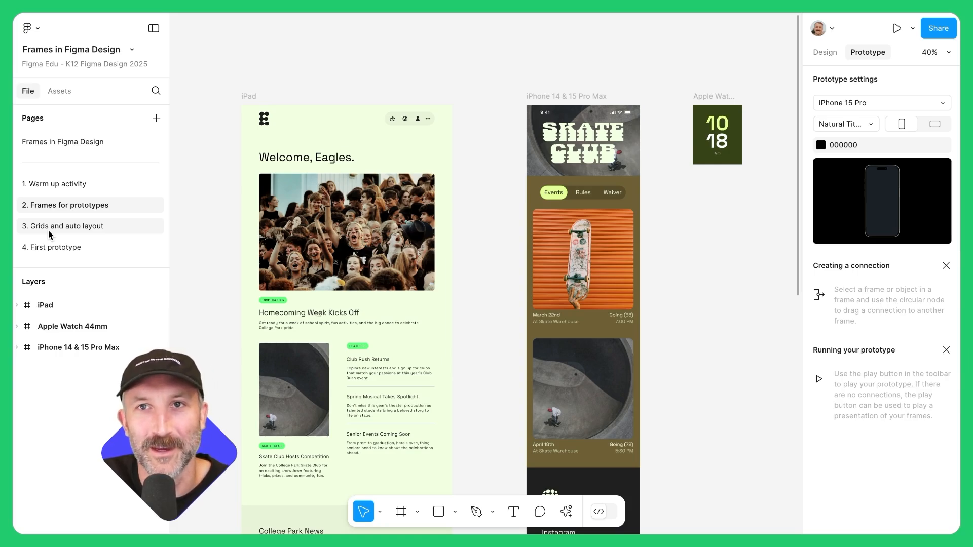
On the Grids and auto layout page, add a layout grid to the first PHOTOS phone frame.
click(66, 226)
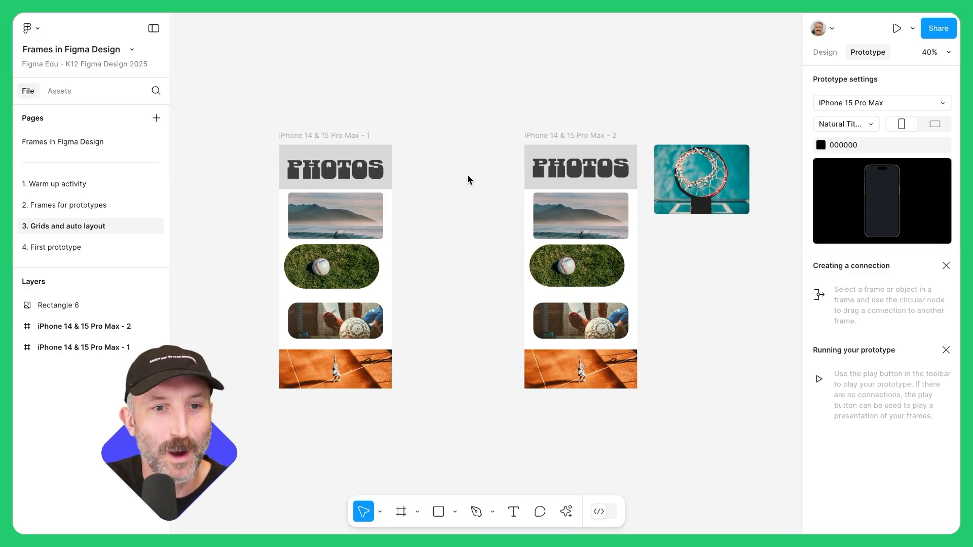
scroll(up, 3)
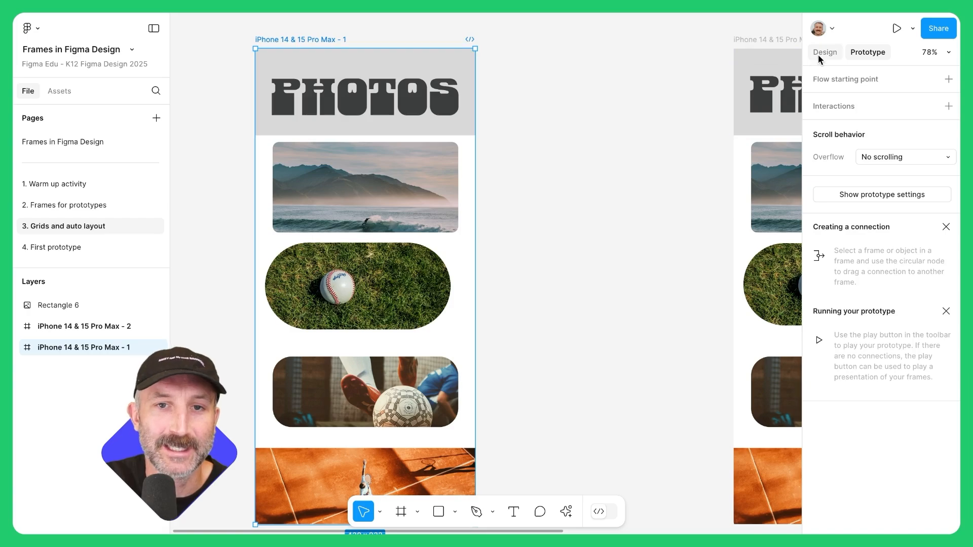
click(825, 52)
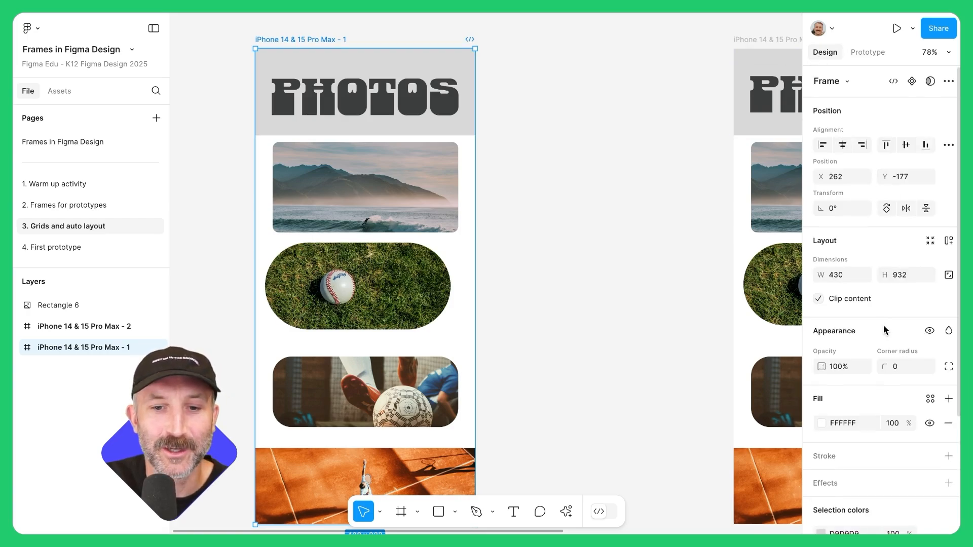
scroll(down, 3)
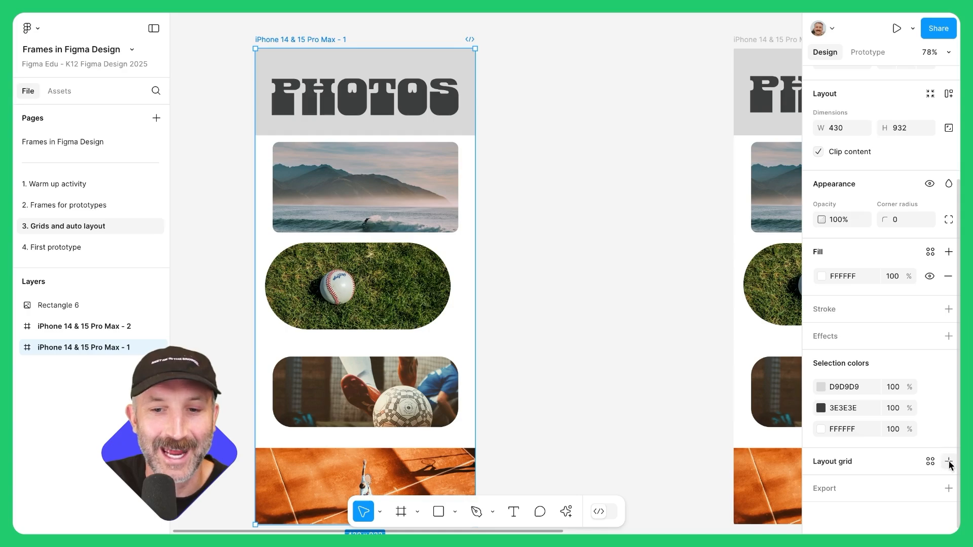
click(948, 461)
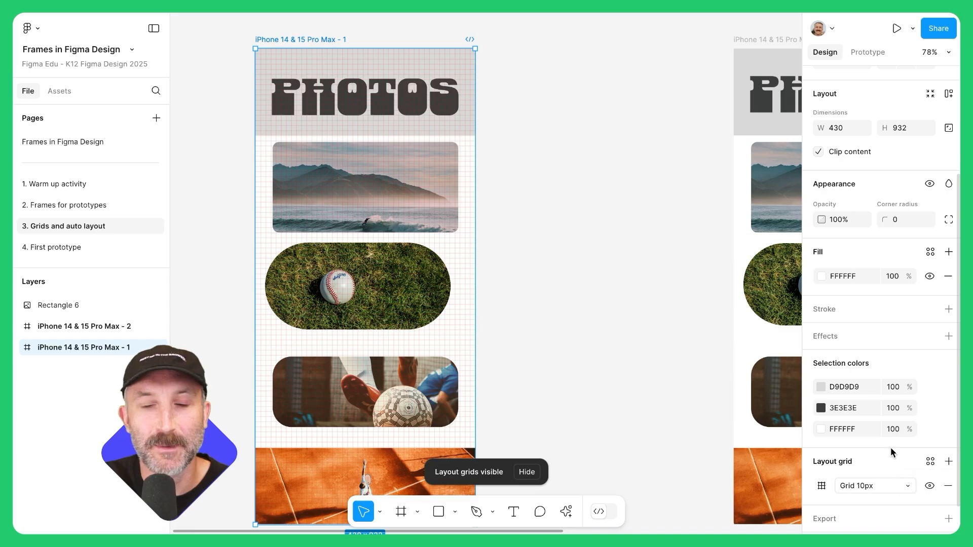
mouse_move(454, 264)
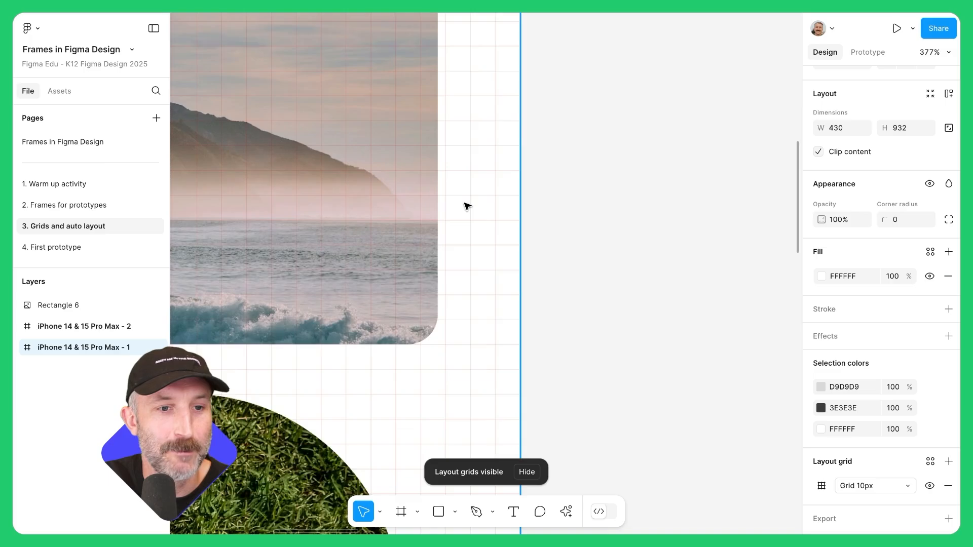
Change that layout grid to Rows with a count of 5.
scroll(down, 3)
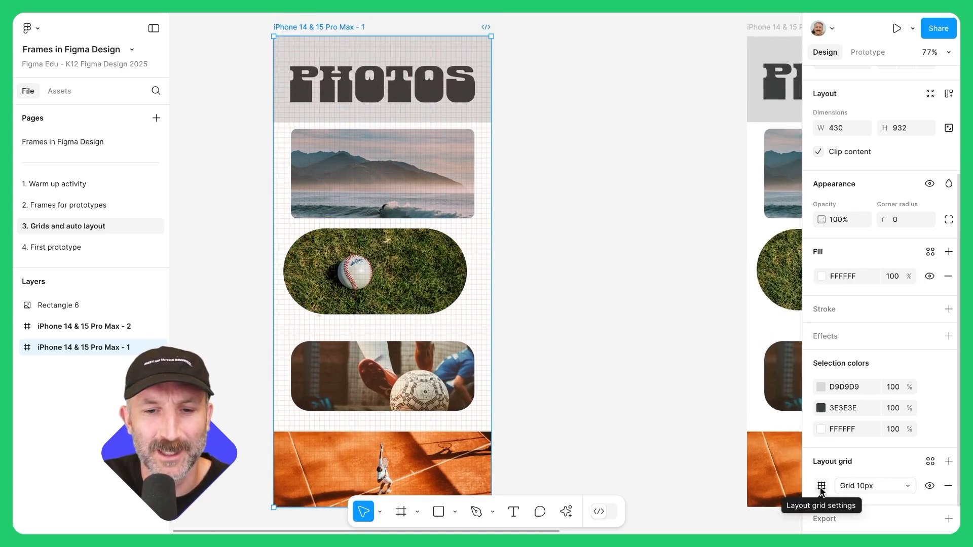
click(821, 486)
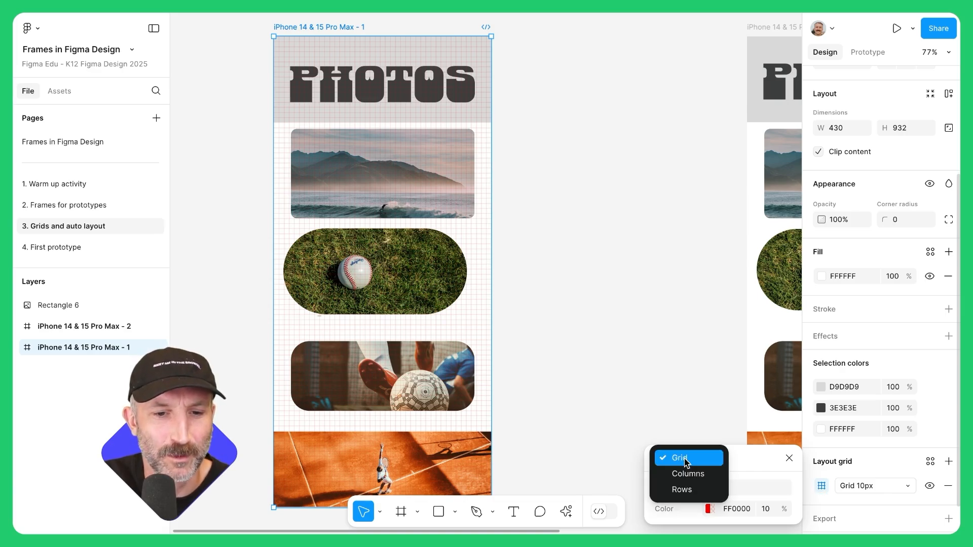
click(681, 488)
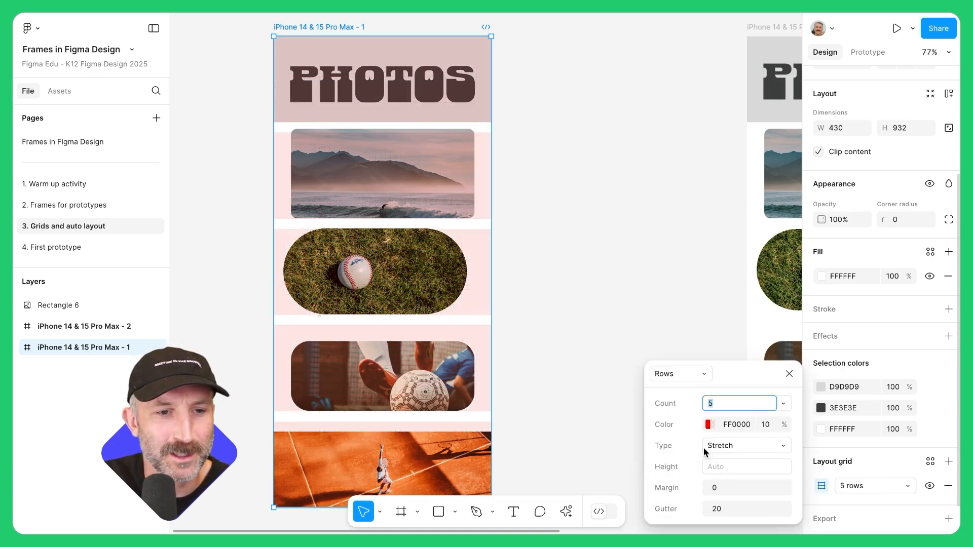
click(610, 287)
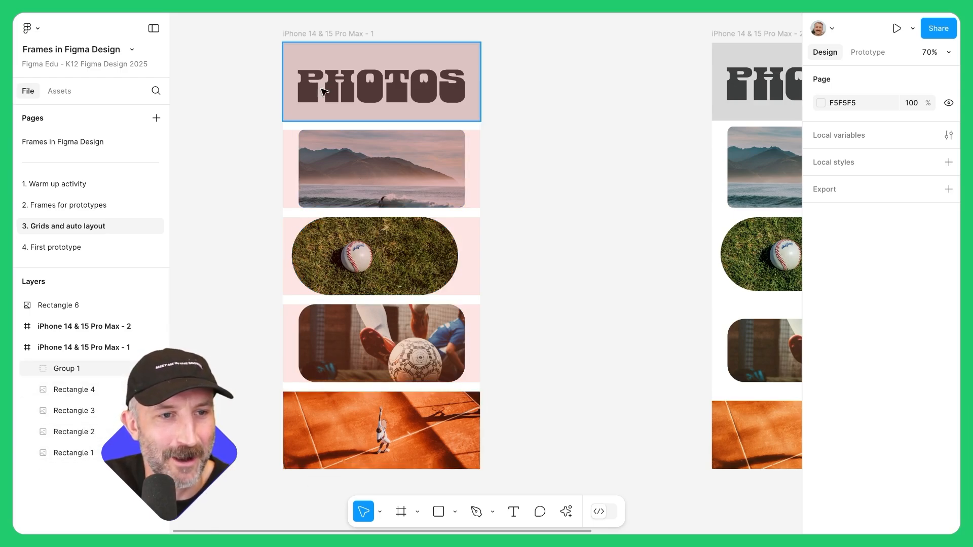
mouse_move(347, 59)
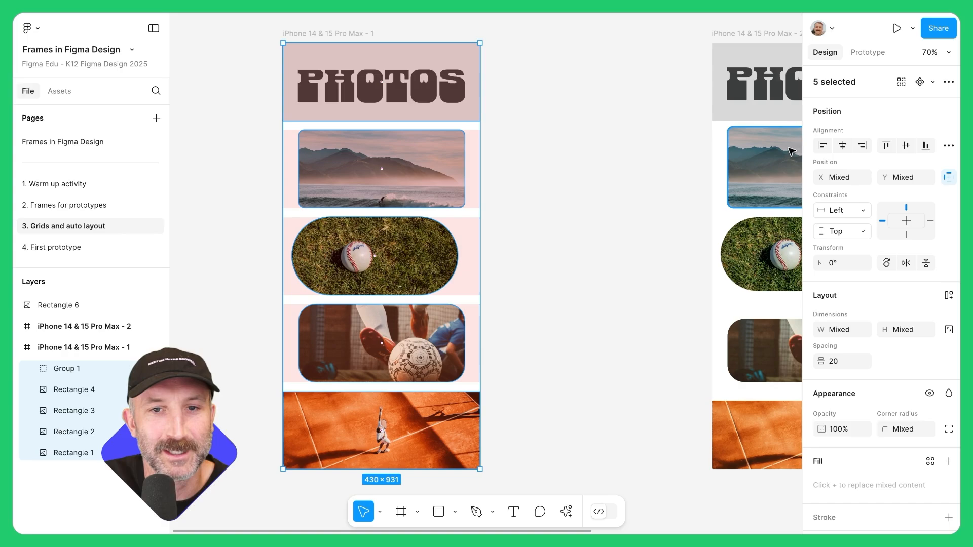
Select the second PHOTOS frame on the canvas.
click(590, 245)
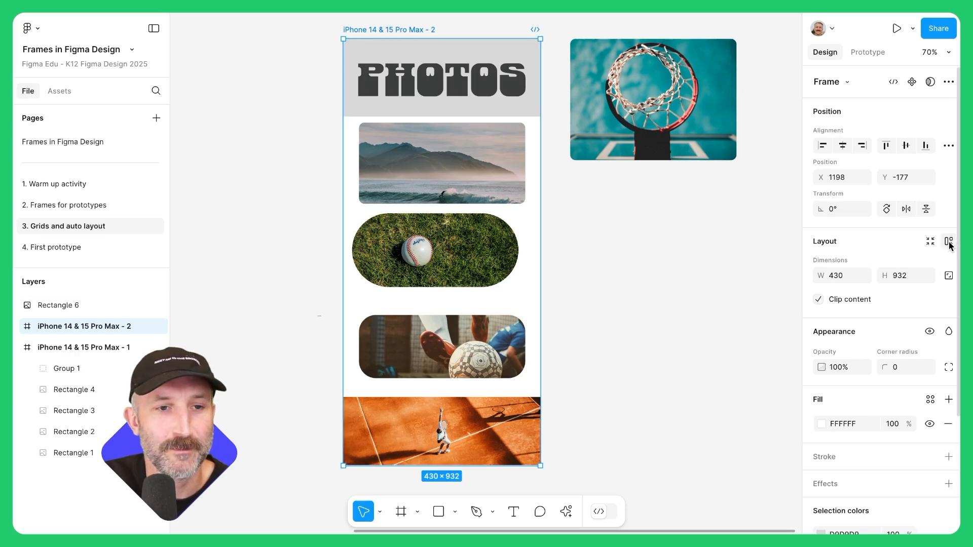
Apply vertical auto layout with 34 spacing to the second PHOTOS frame and deselect it.
click(949, 241)
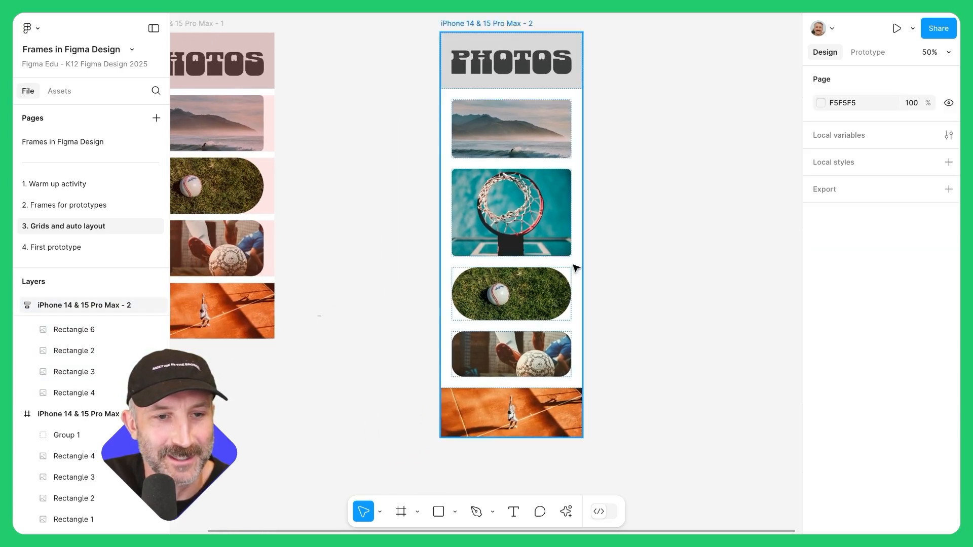
click(510, 354)
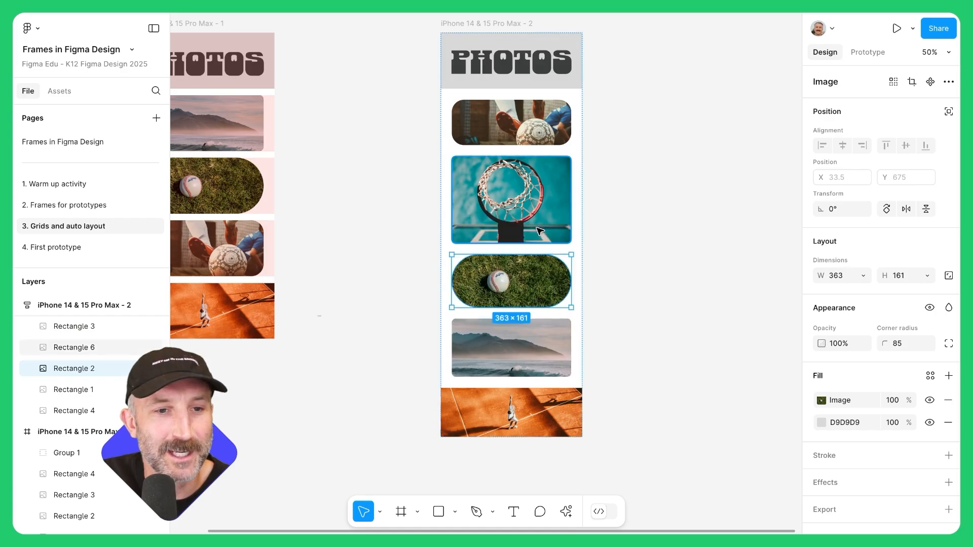
click(619, 208)
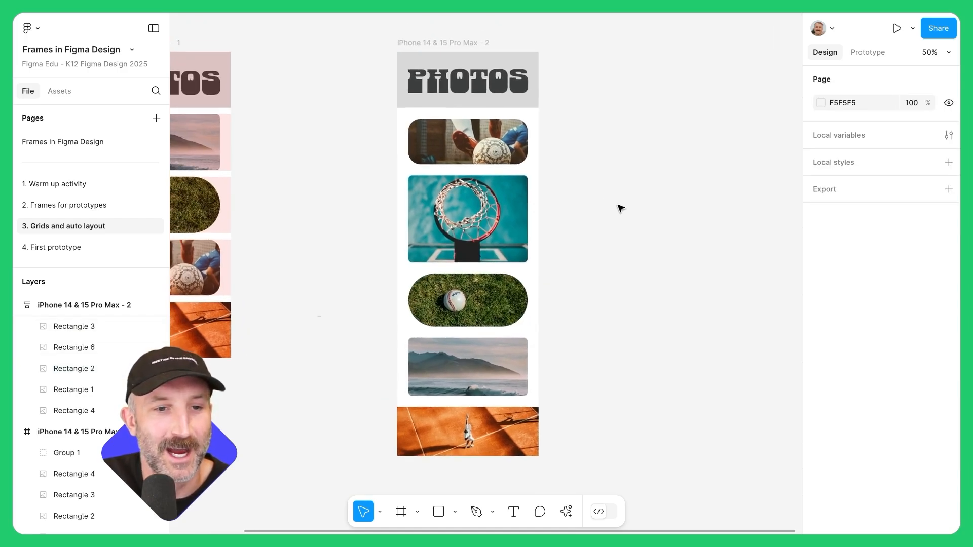
mouse_move(576, 134)
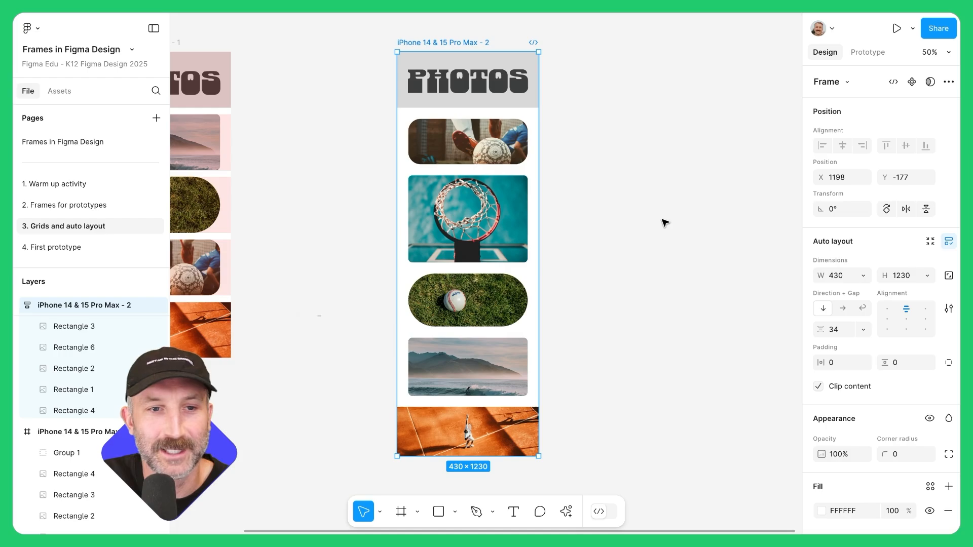
click(662, 223)
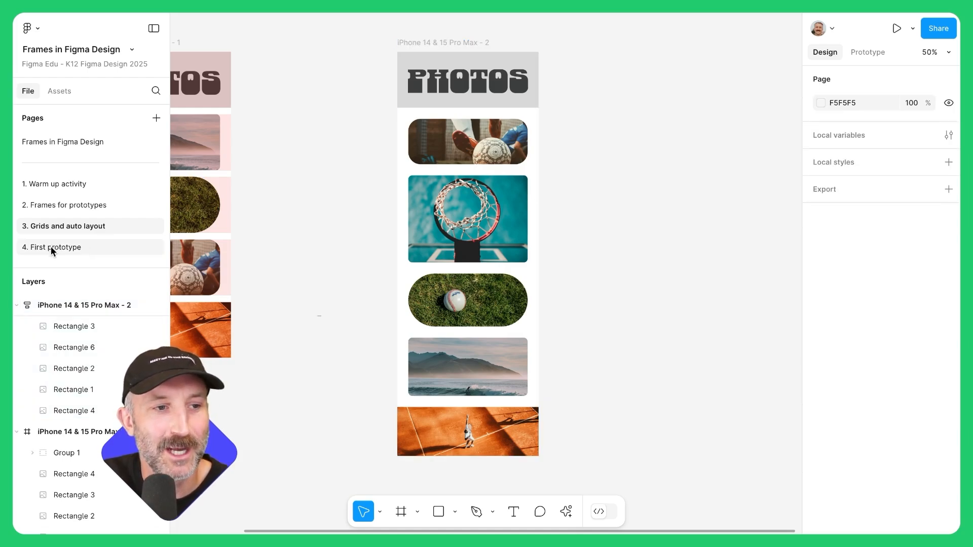
Move the building photo to the phone frame top under the status bar and enable Clip content.
click(54, 248)
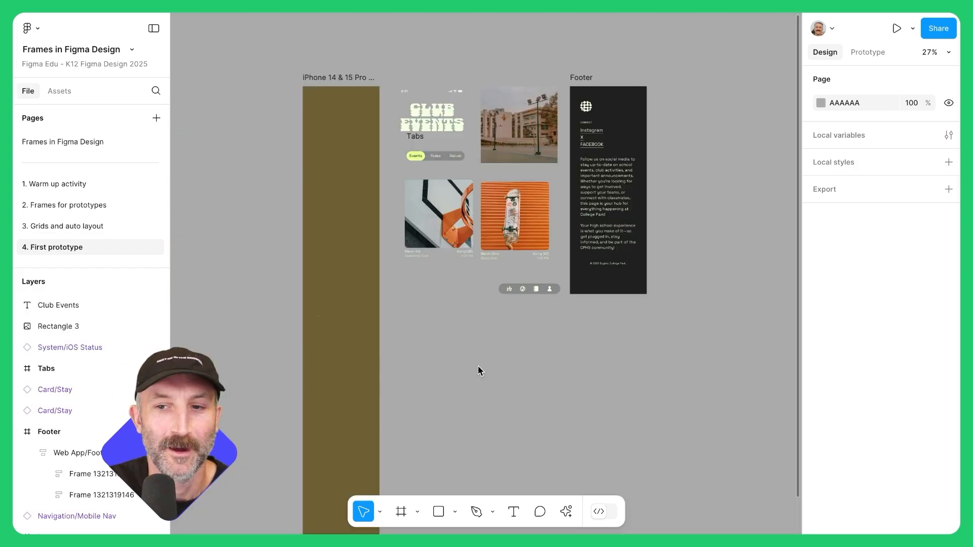
scroll(down, 3)
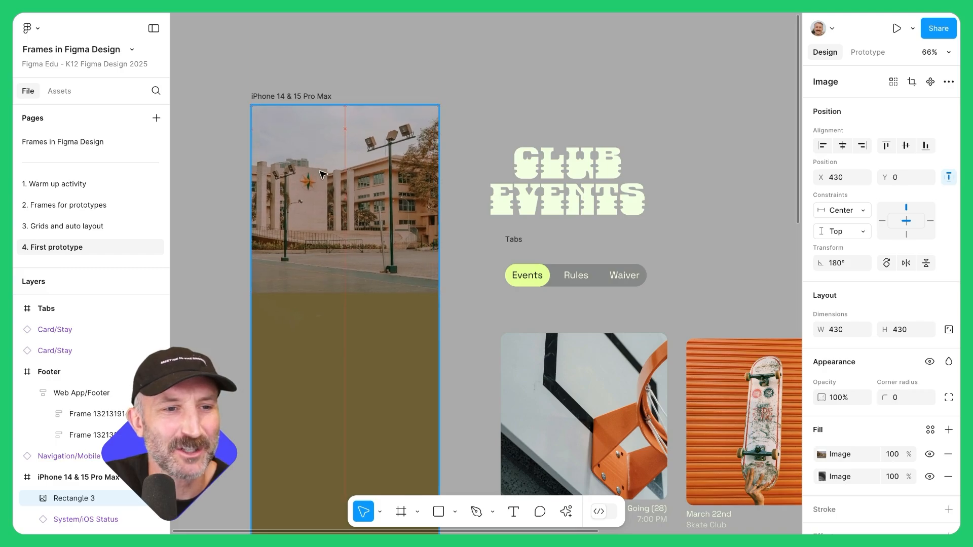
click(345, 198)
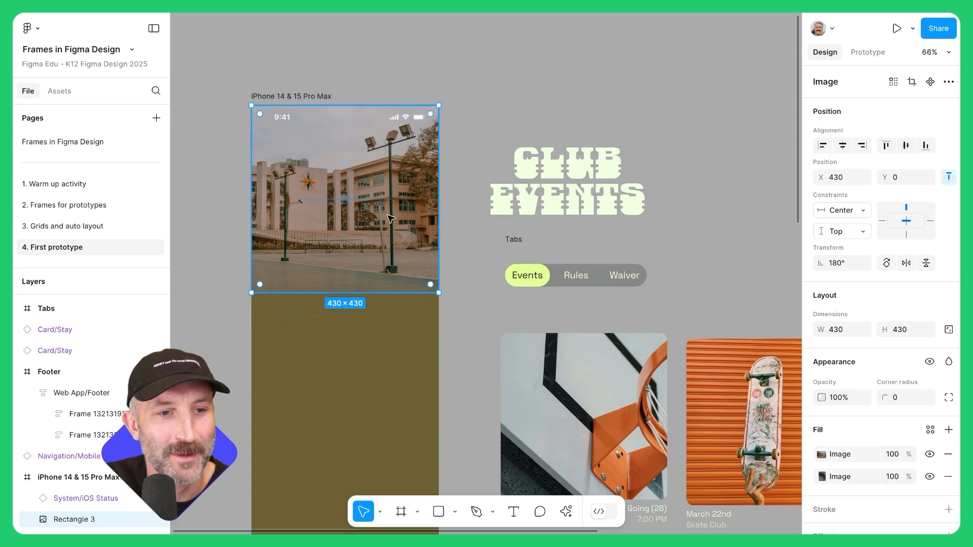
mouse_move(336, 206)
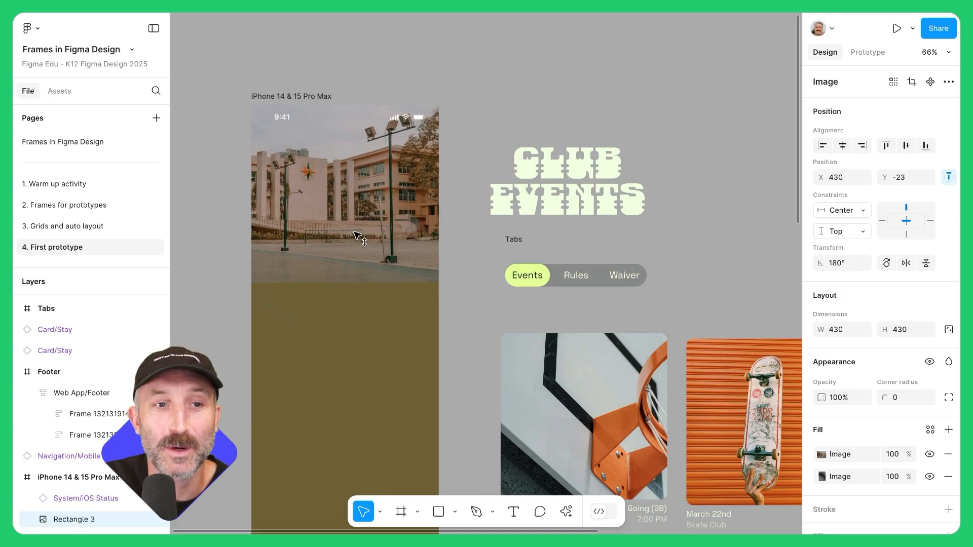
drag(344, 230, 345, 206)
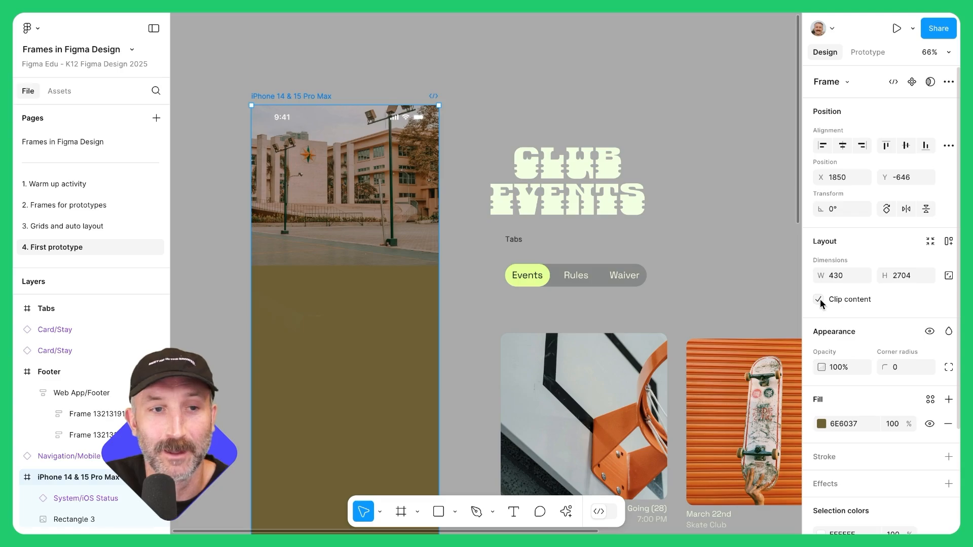
click(574, 111)
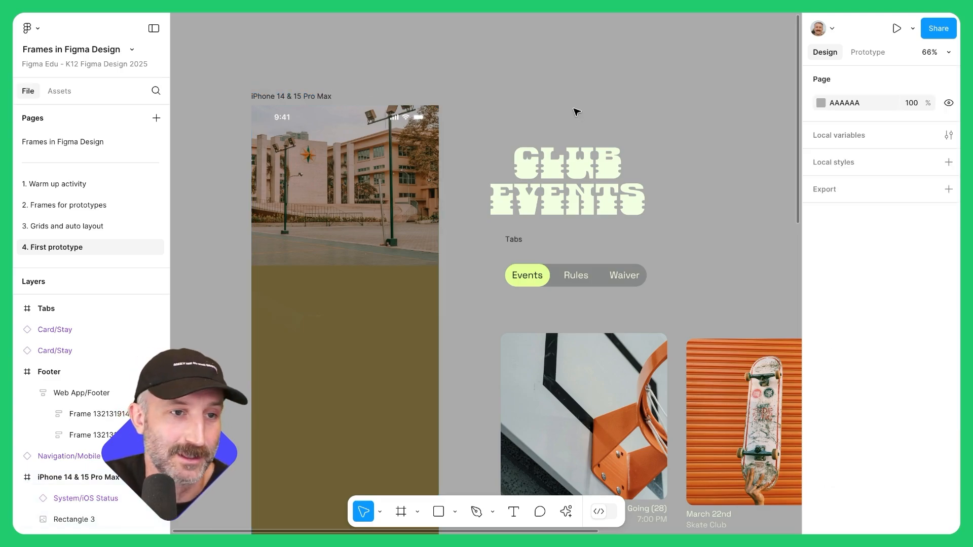
click(565, 180)
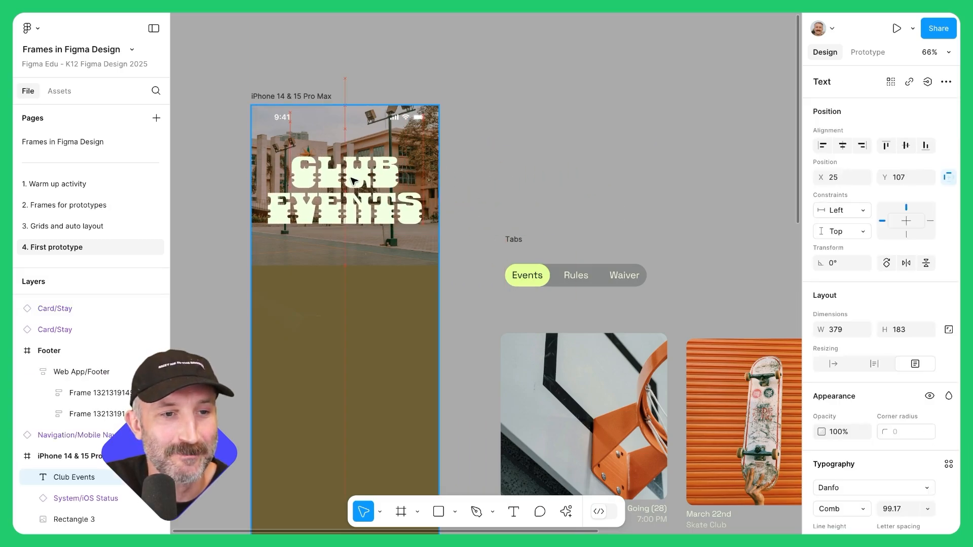
Retitle the heading CLUB THINGS and centre the tabs and event cards horizontally in the phone frame.
double_click(344, 199)
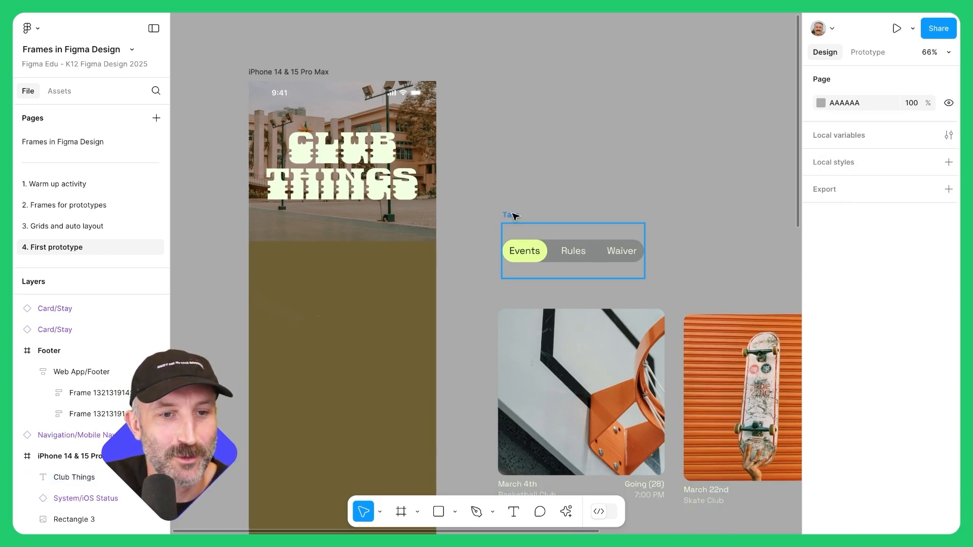
mouse_move(512, 220)
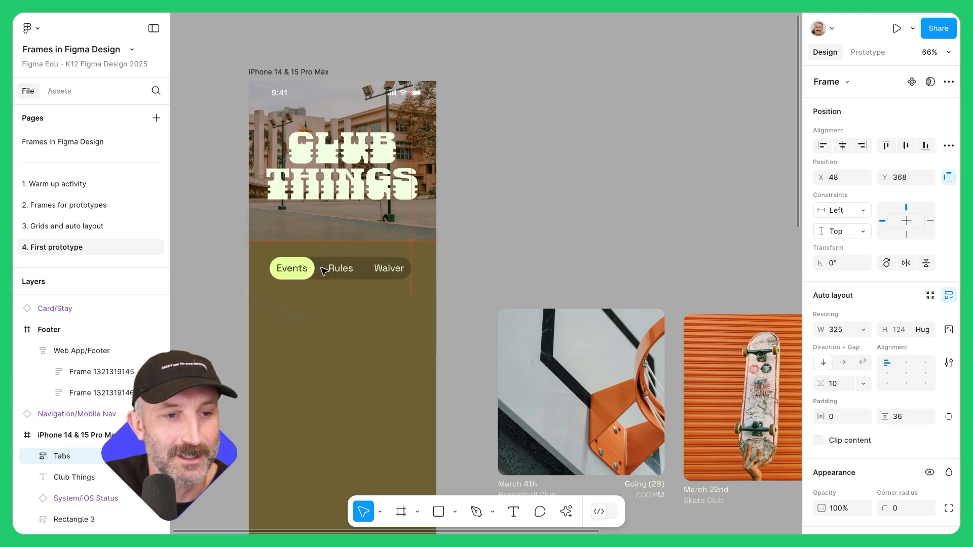
click(552, 227)
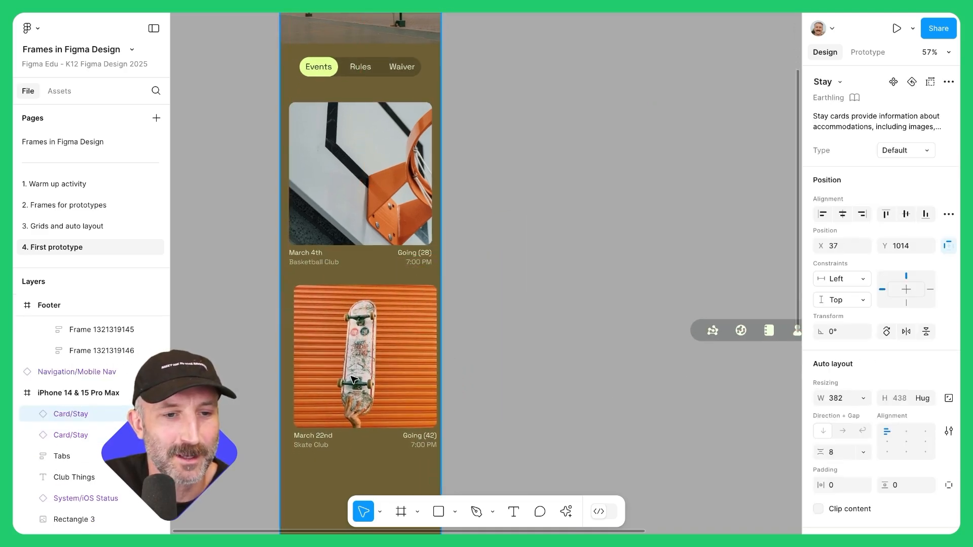
click(842, 214)
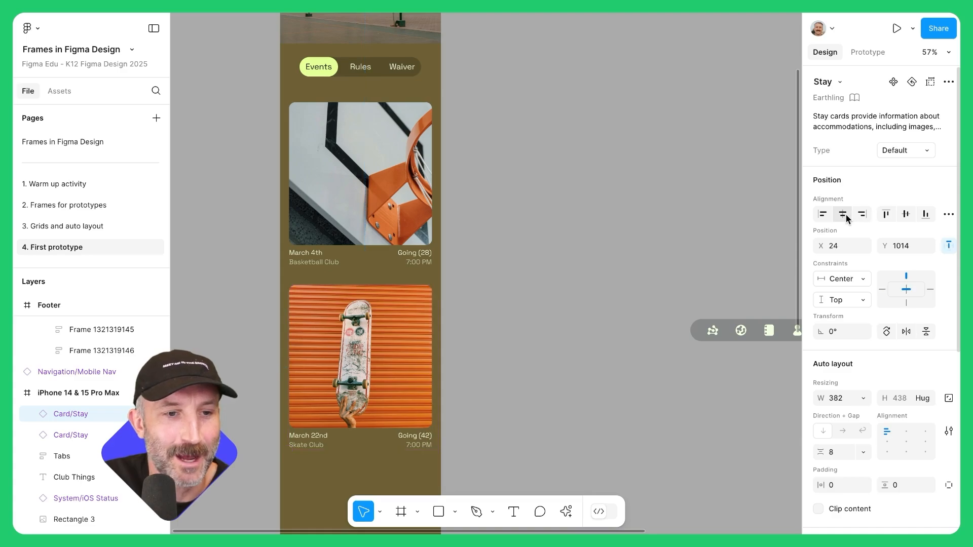
click(575, 244)
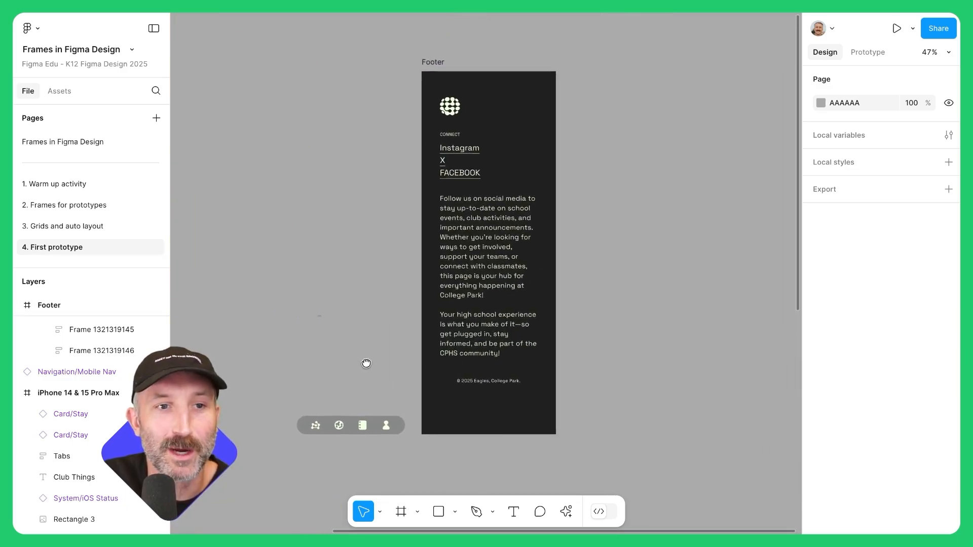
Move the Navigation/Mobile Nav bar to the bottom of the Footer frame.
click(352, 425)
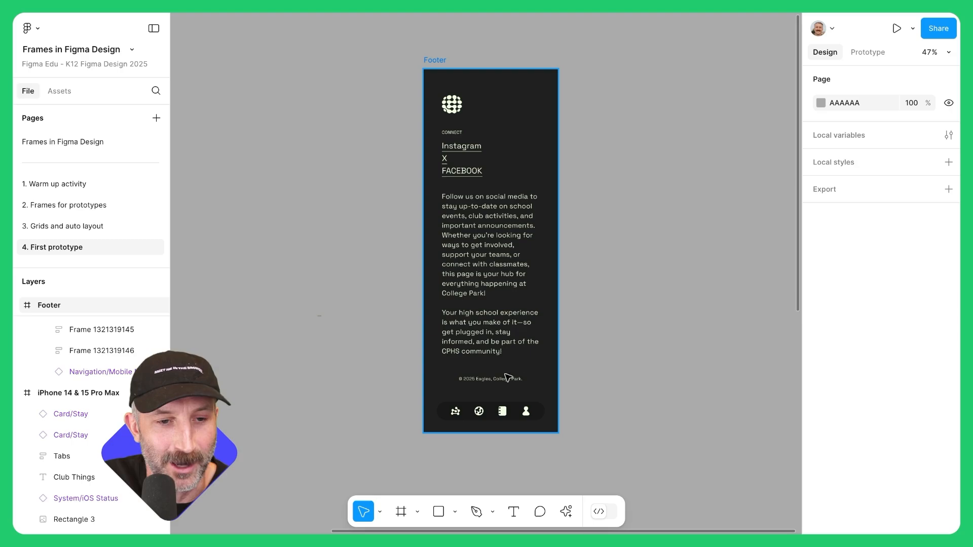
scroll(down, 3)
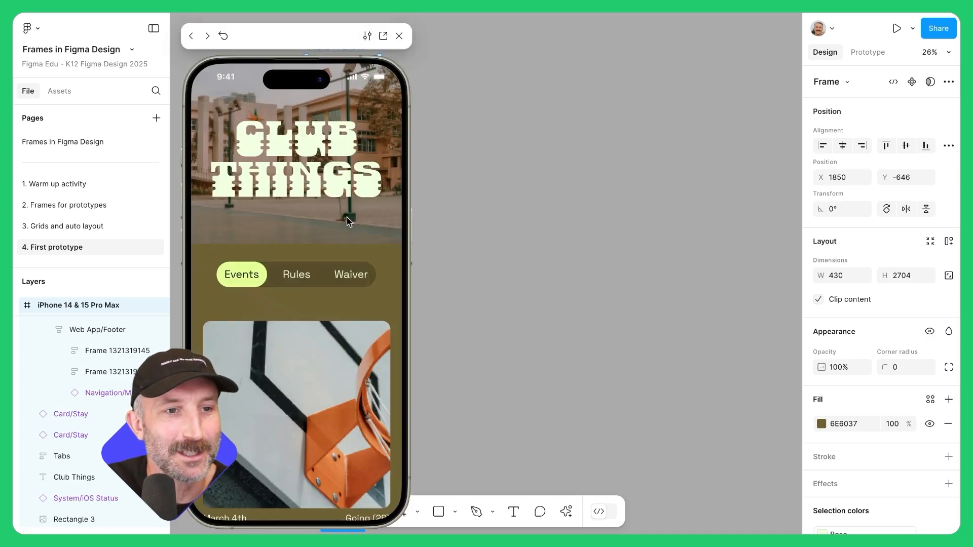
Start the inline prototype preview with iPhone 15 Pro device settings.
click(866, 52)
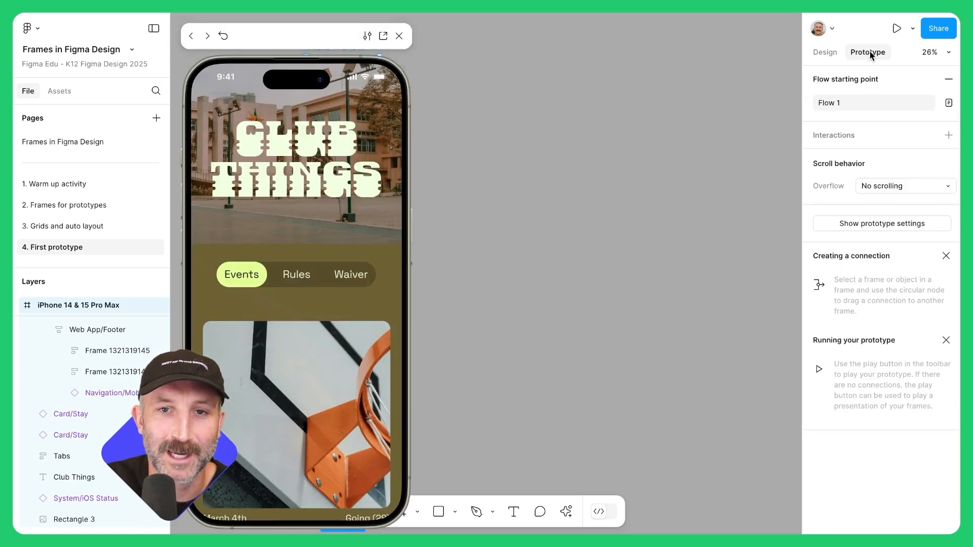
click(881, 223)
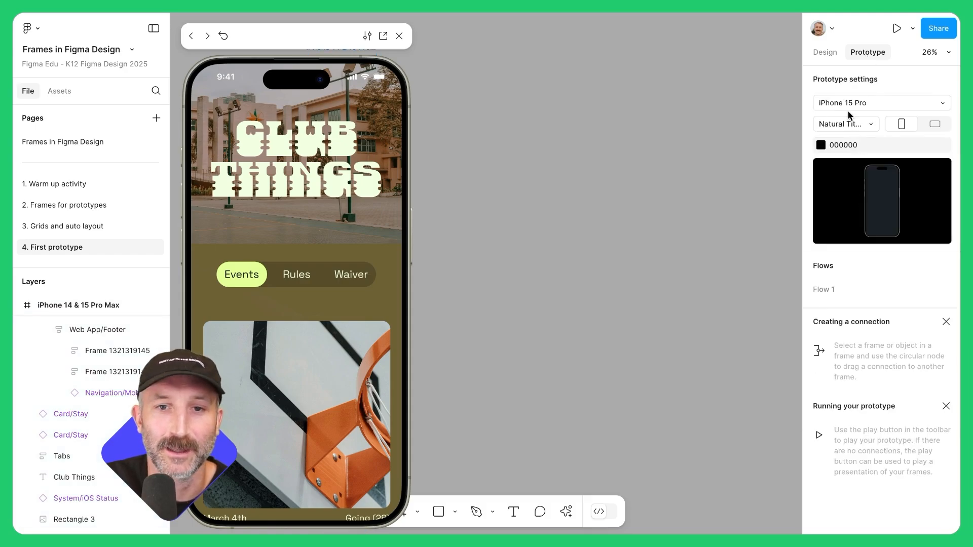
mouse_move(285, 292)
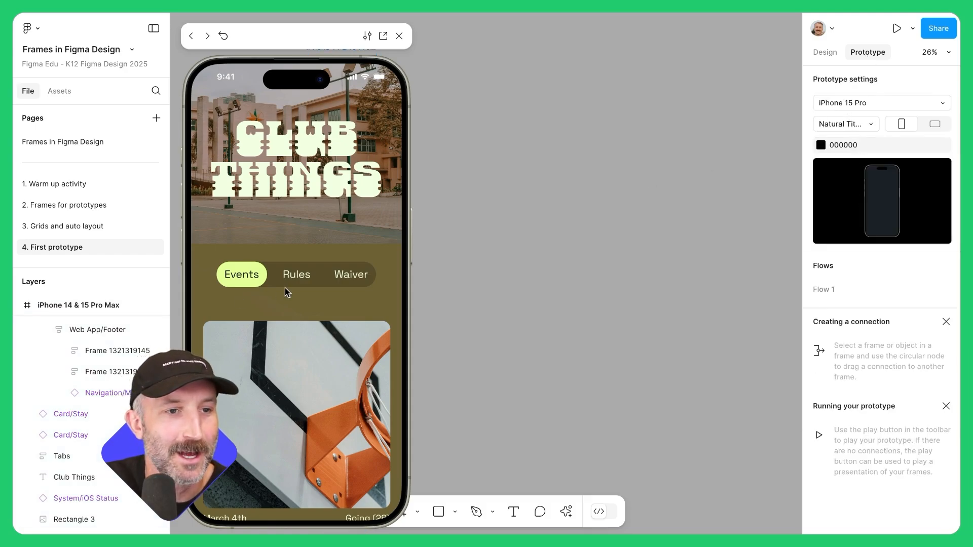
scroll(down, 3)
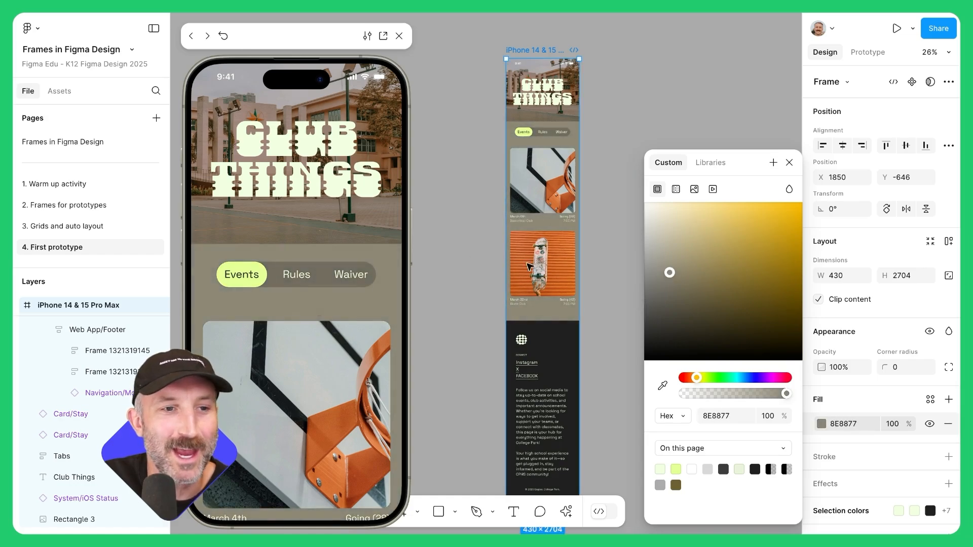
mouse_move(427, 193)
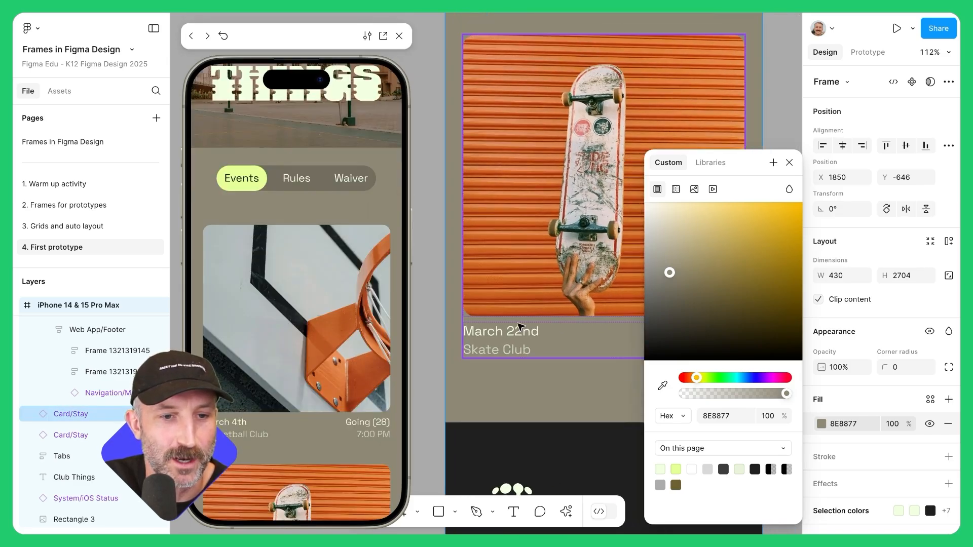
Set the frame fill to 8E8877 and change the skate card date to March 2nd.
click(499, 331)
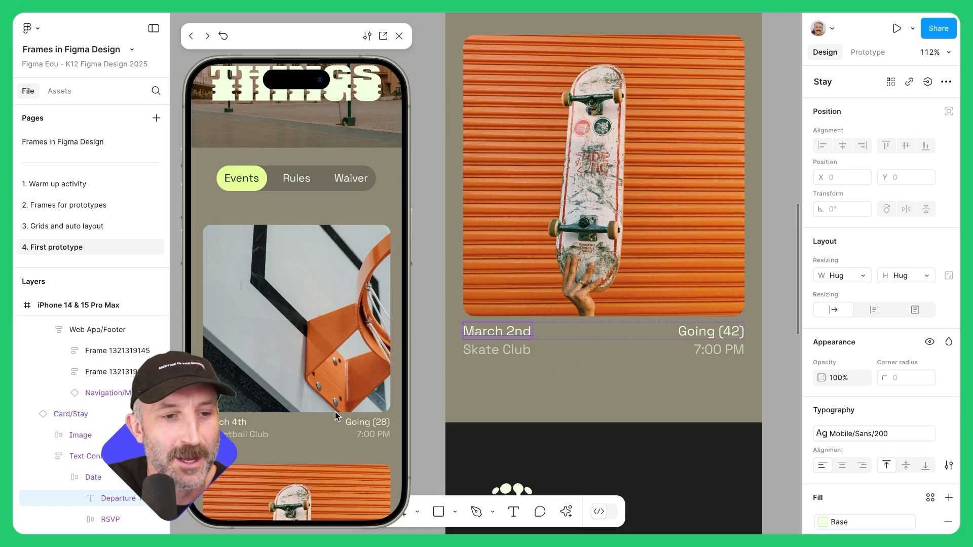
scroll(down, 3)
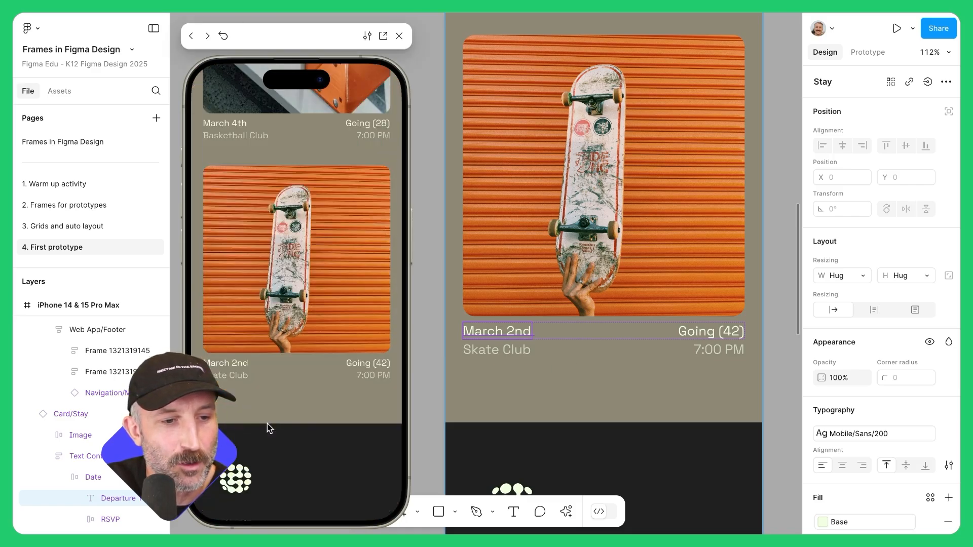
mouse_move(261, 365)
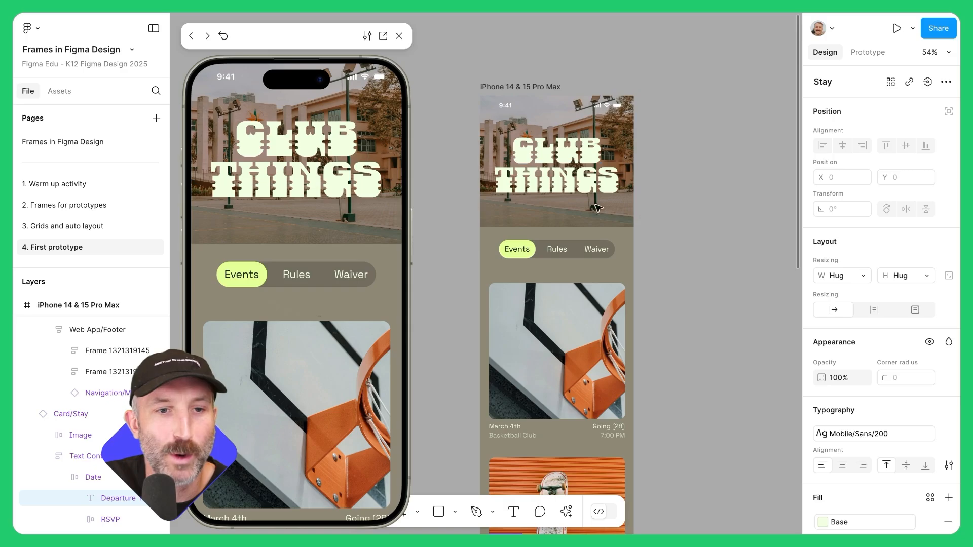
mouse_move(274, 145)
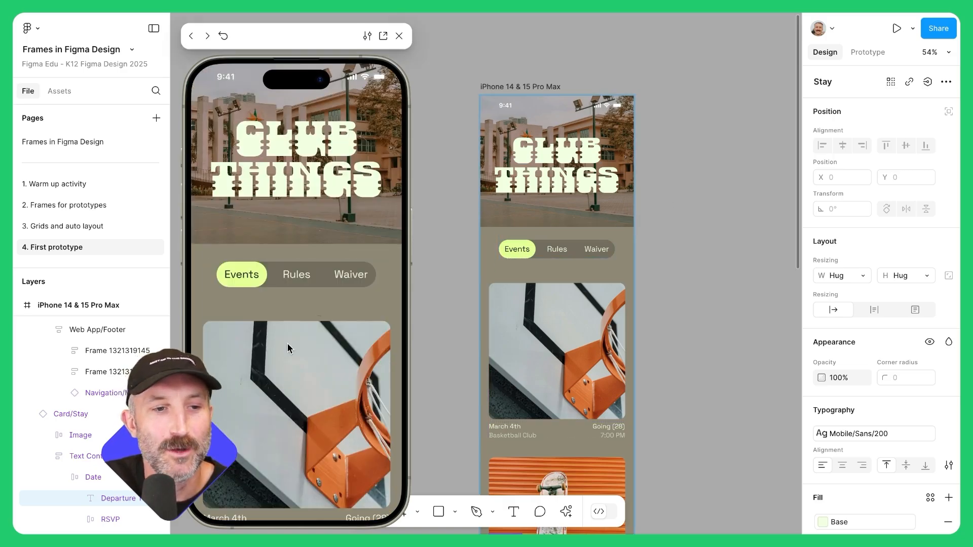
mouse_move(450, 186)
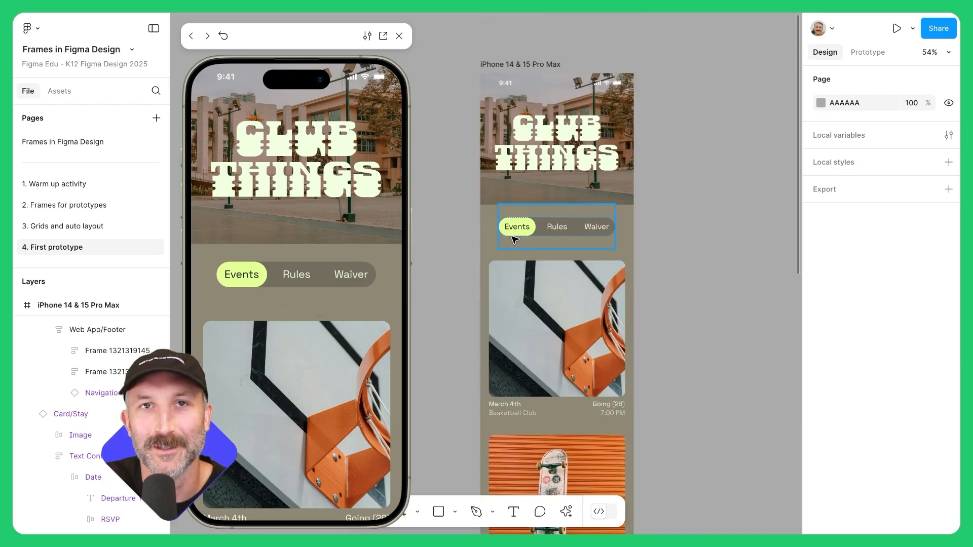
click(726, 311)
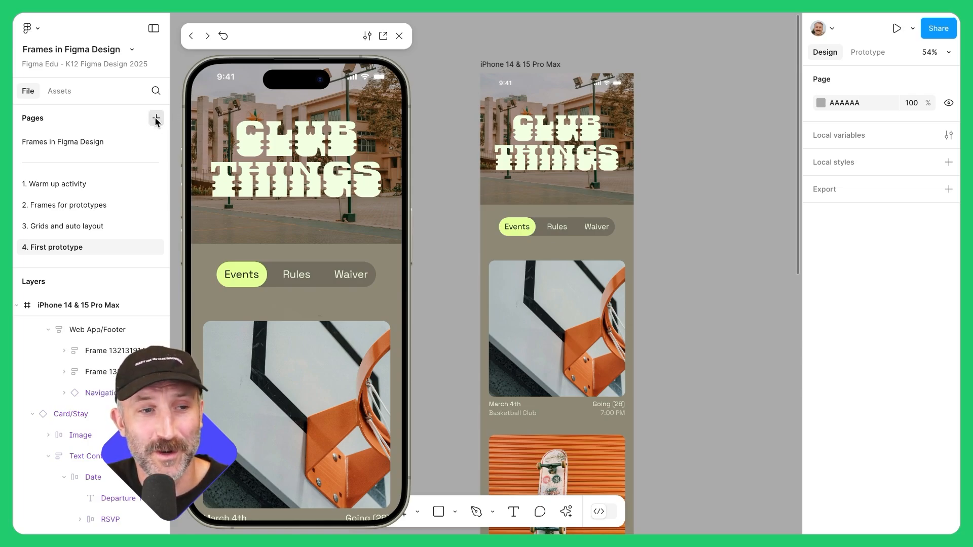
Add a new empty Page 7 and switch to the Frame tool.
click(156, 118)
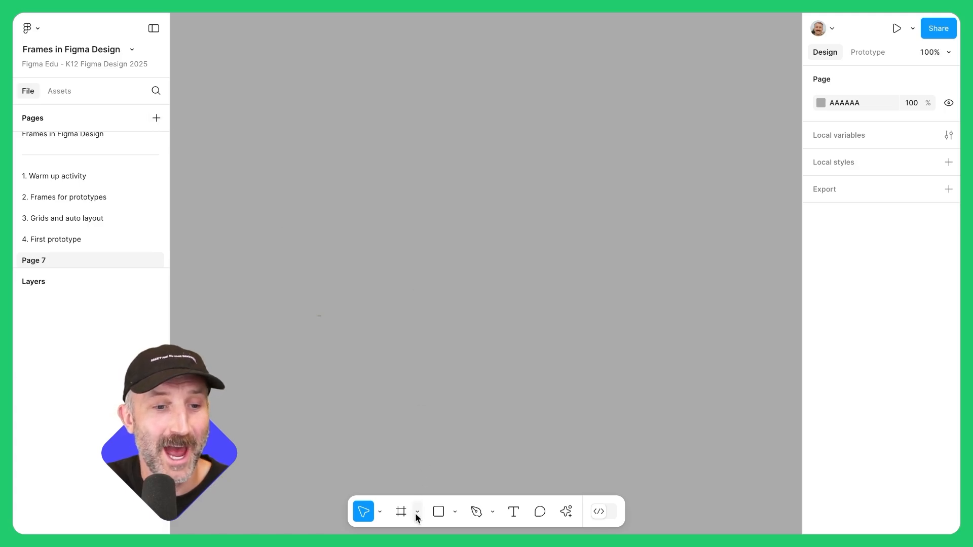
click(400, 511)
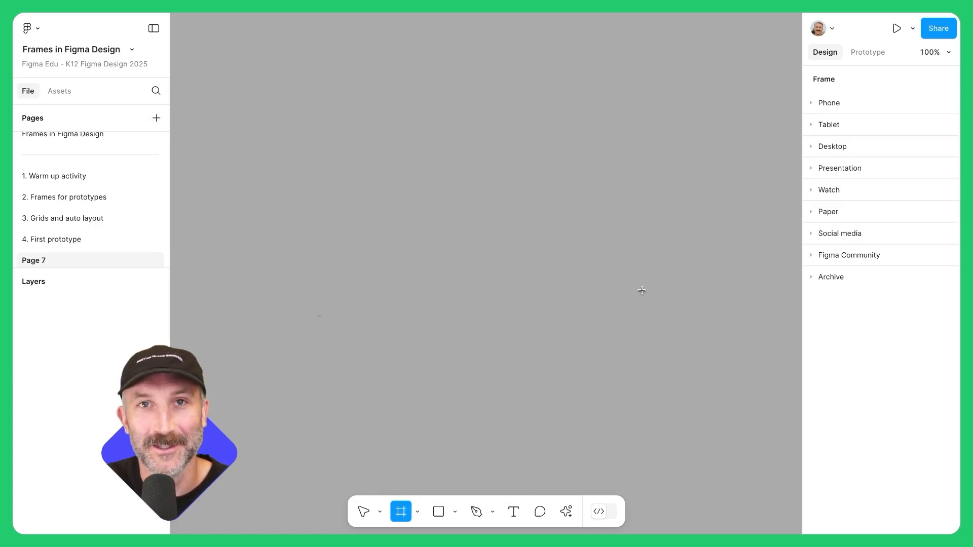